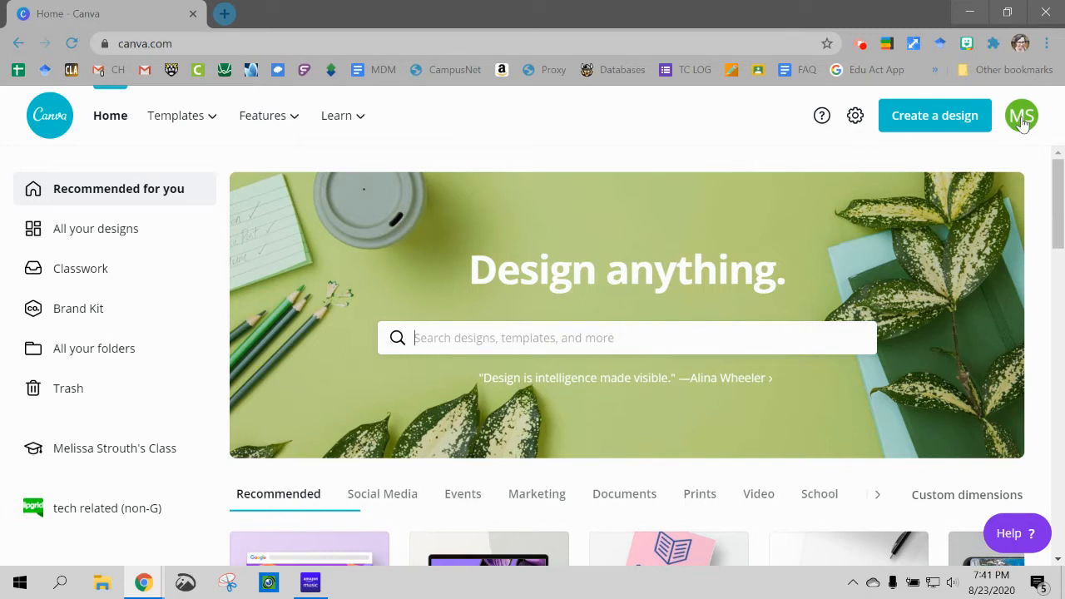
pyautogui.moveTo(478, 118)
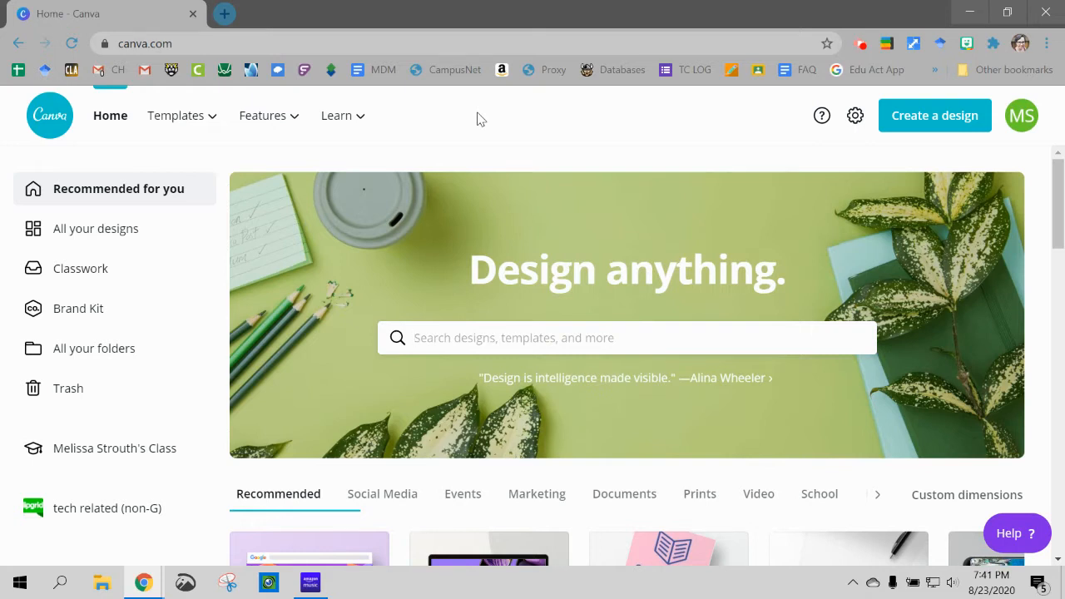
# Open the School category on Canva's home page and activate the design search box
pyautogui.scroll(-3)
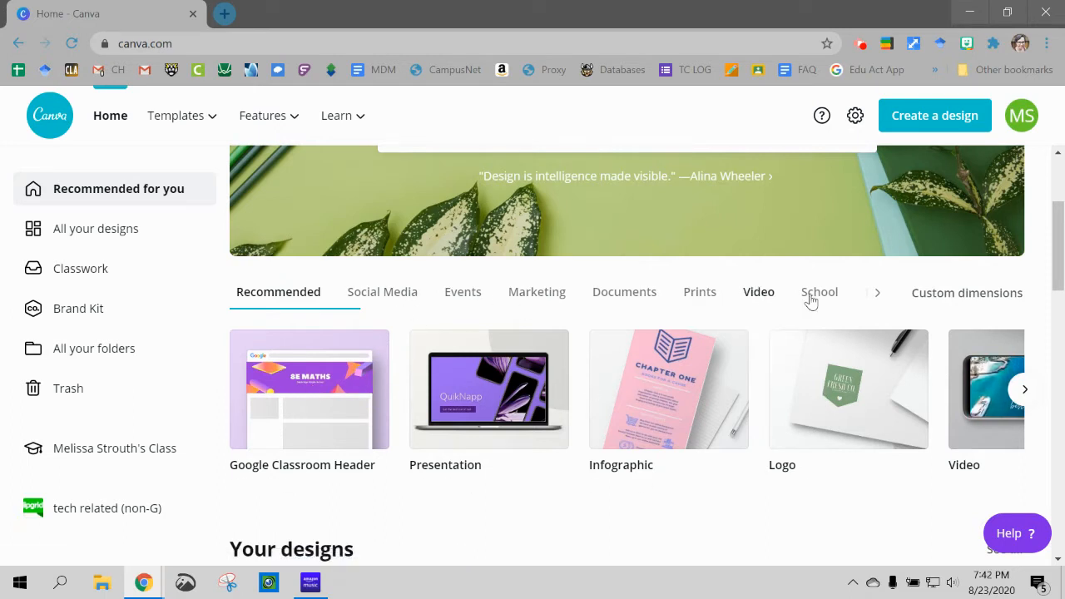
pyautogui.click(819, 292)
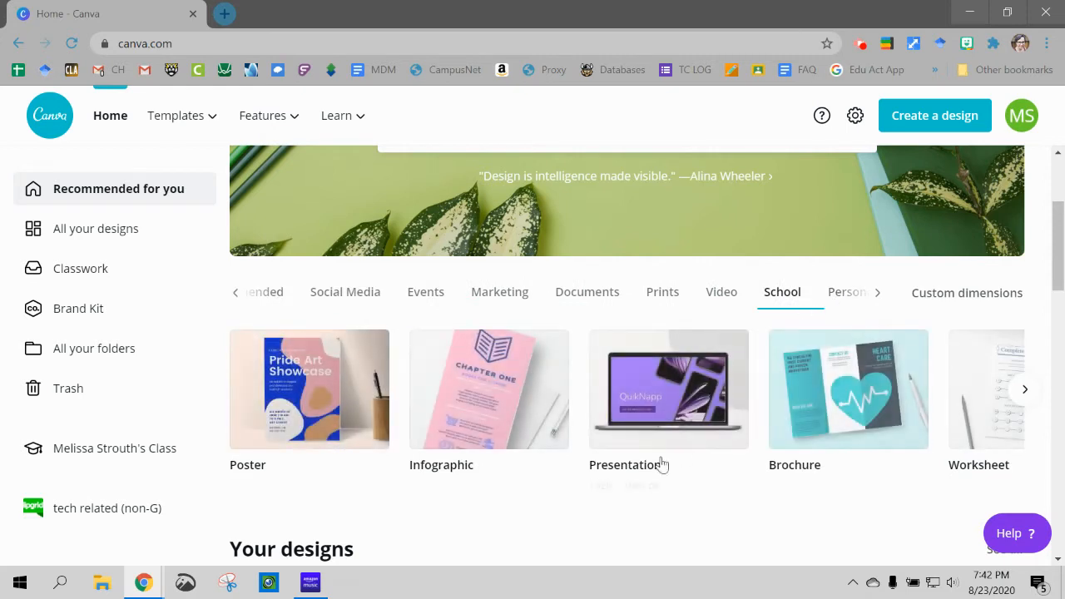
pyautogui.moveTo(1007, 432)
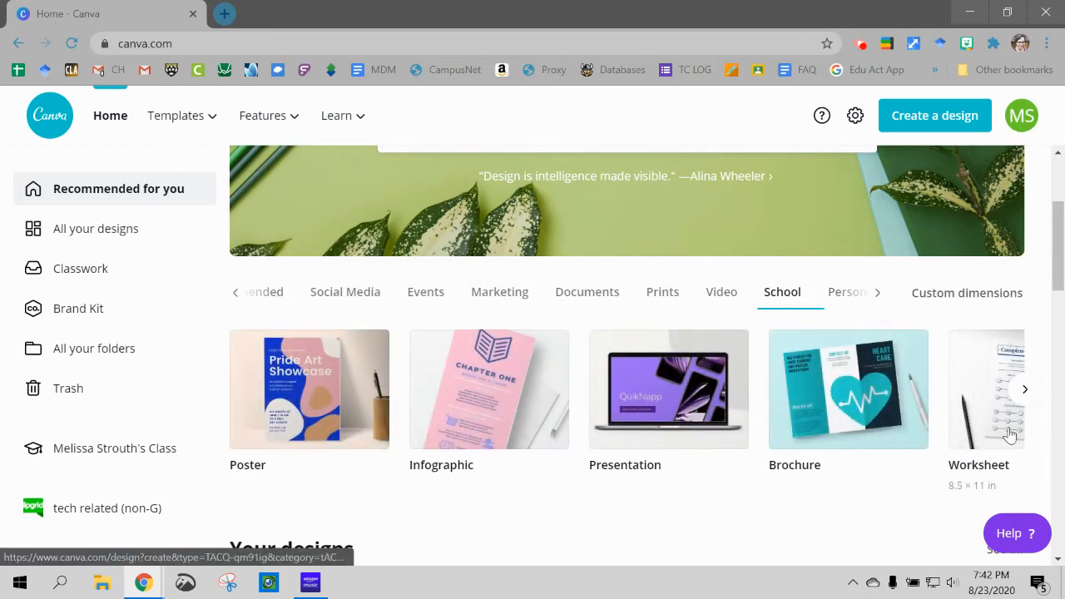
pyautogui.click(967, 292)
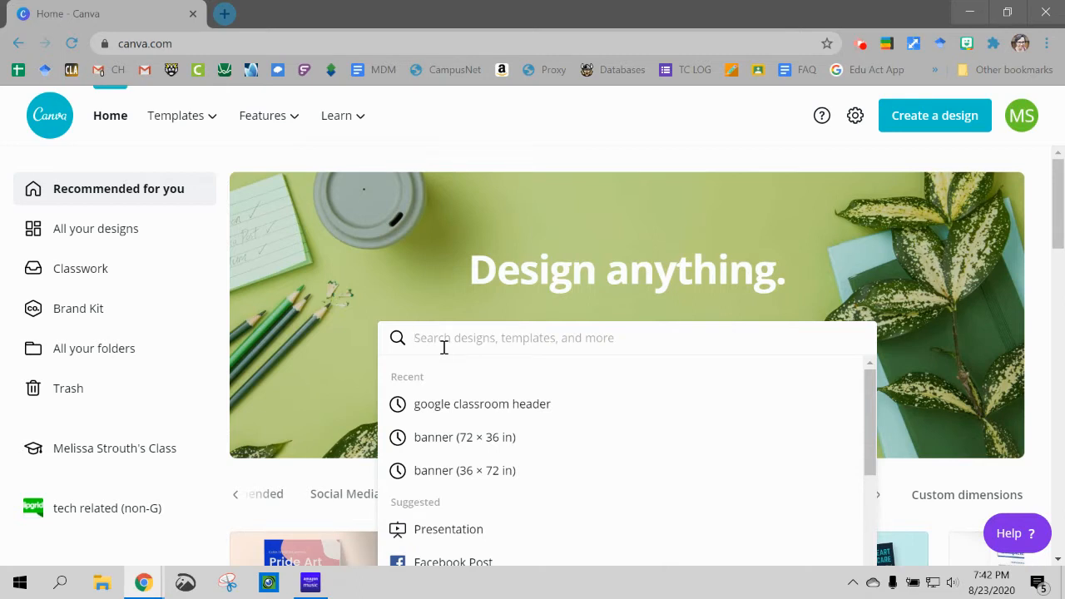
# Search 'google clas', choose Google Classroom Header, and scroll through the header templates
pyautogui.write('google classroom header')
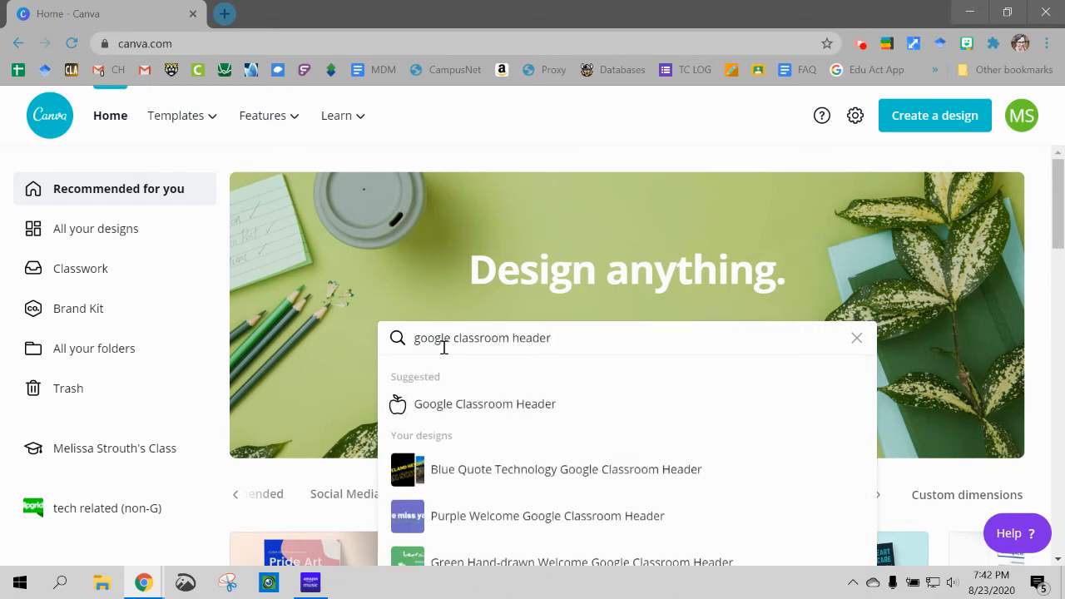
pyautogui.click(484, 404)
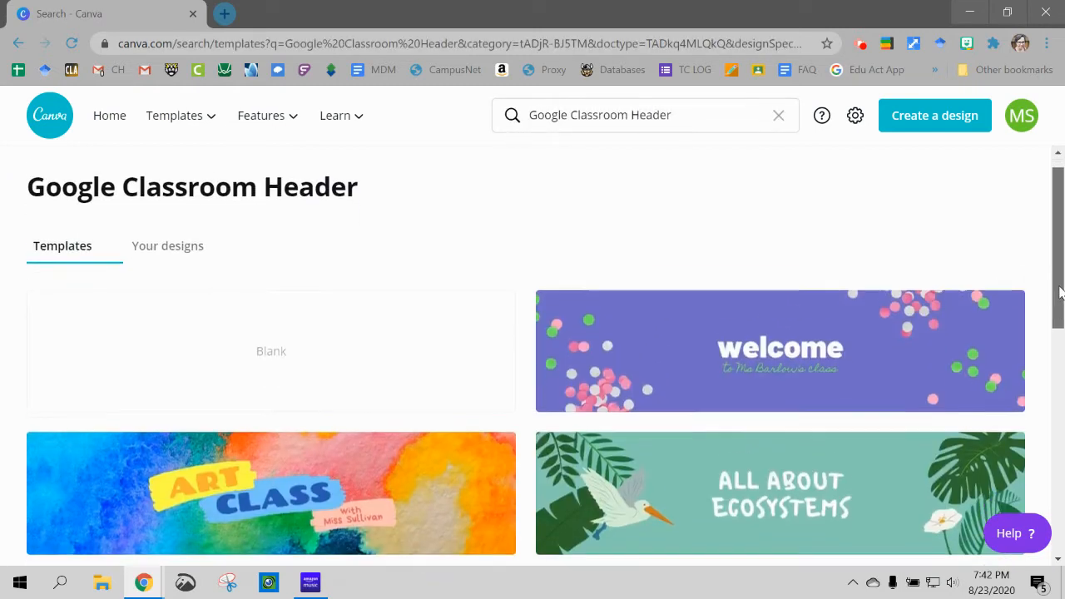
pyautogui.scroll(-3)
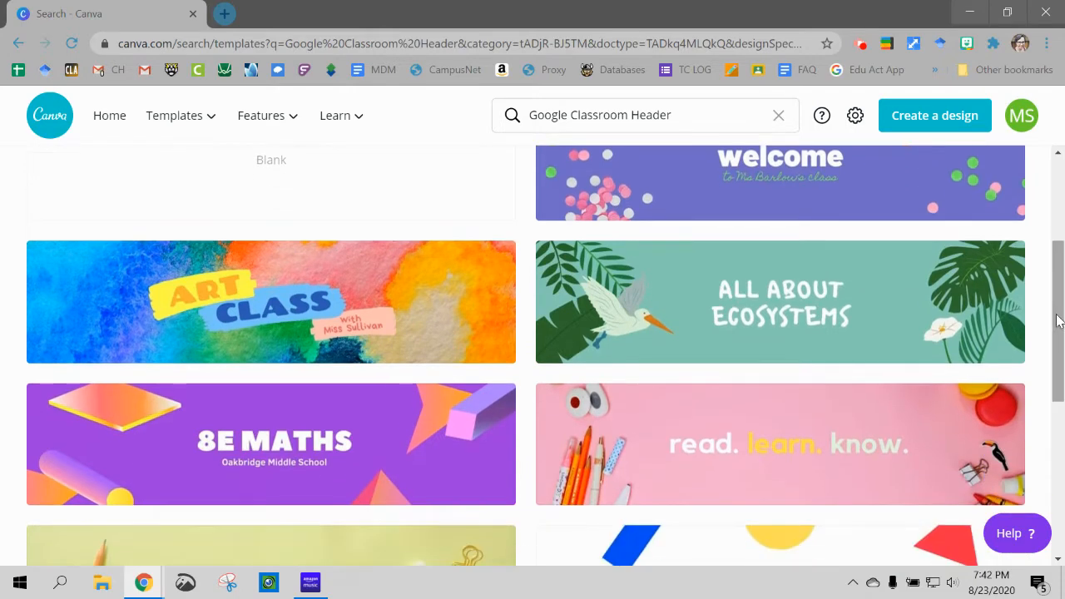
pyautogui.scroll(-3)
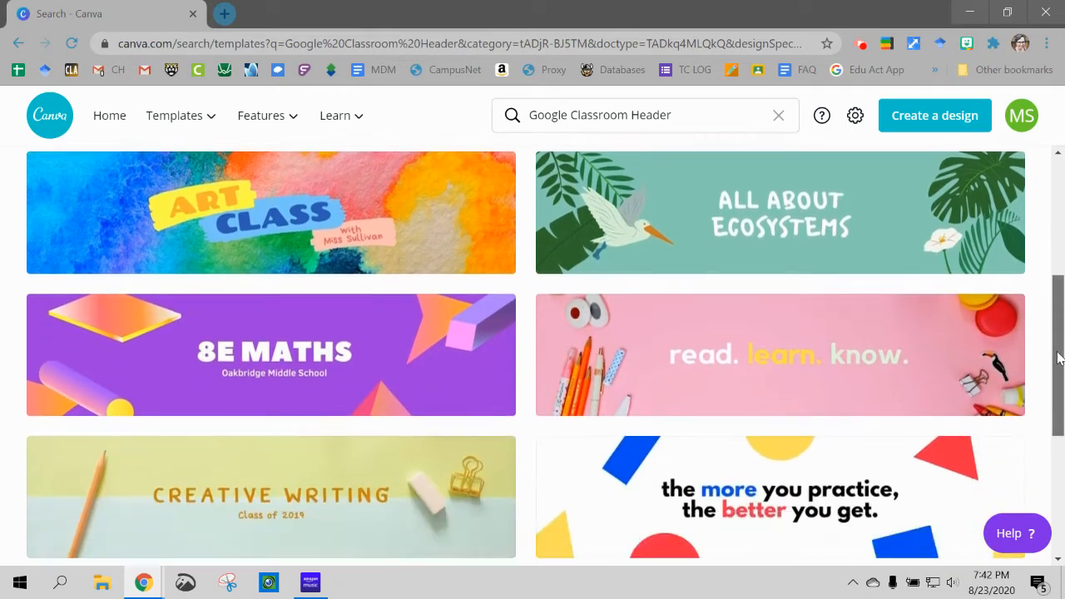
pyautogui.scroll(-3)
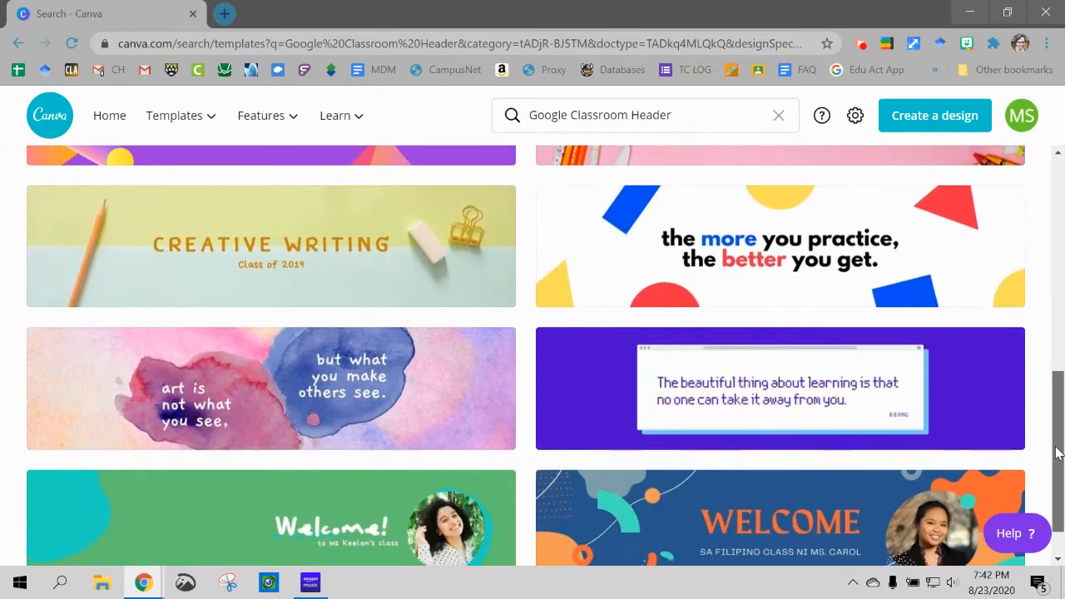
pyautogui.scroll(-3)
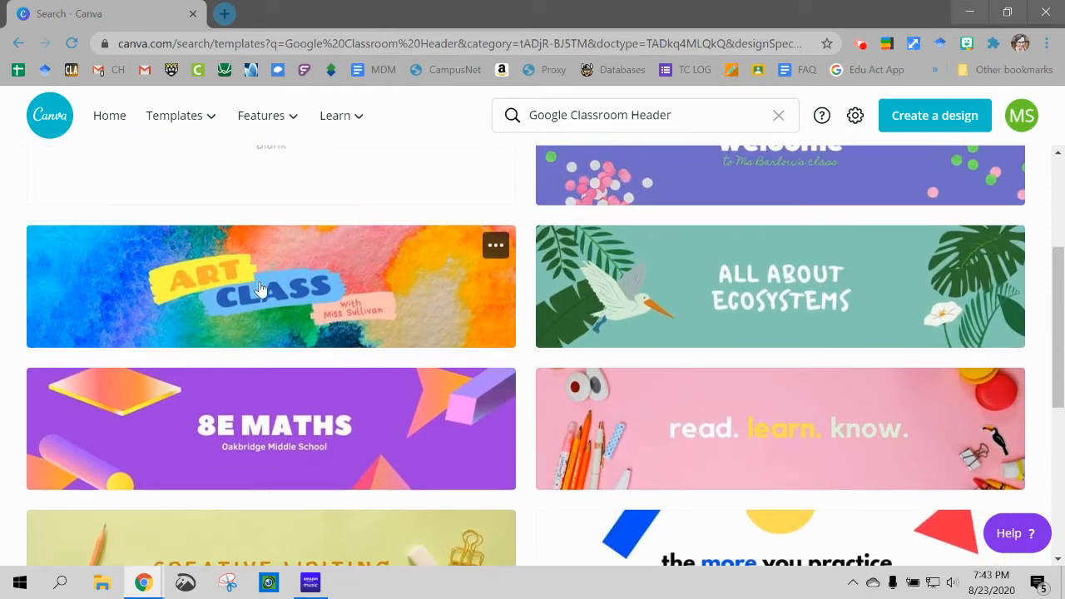
# Open the Art Class template and retitle it Math Class with Ms Strouth beneath
pyautogui.click(262, 287)
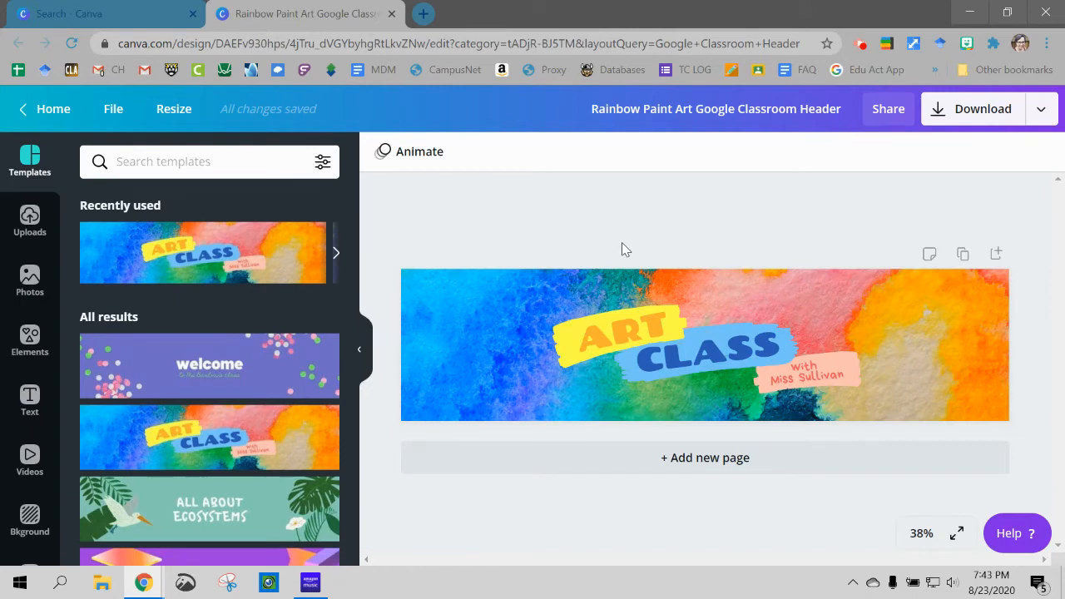
pyautogui.click(620, 329)
pyautogui.write('MATH')
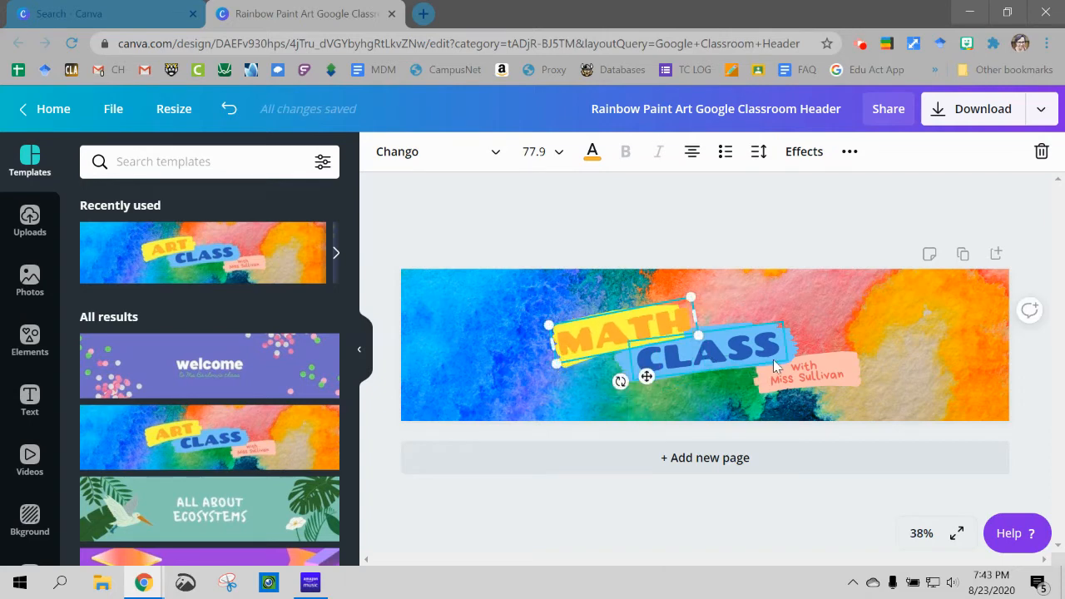
pyautogui.click(806, 375)
pyautogui.write('trouth')
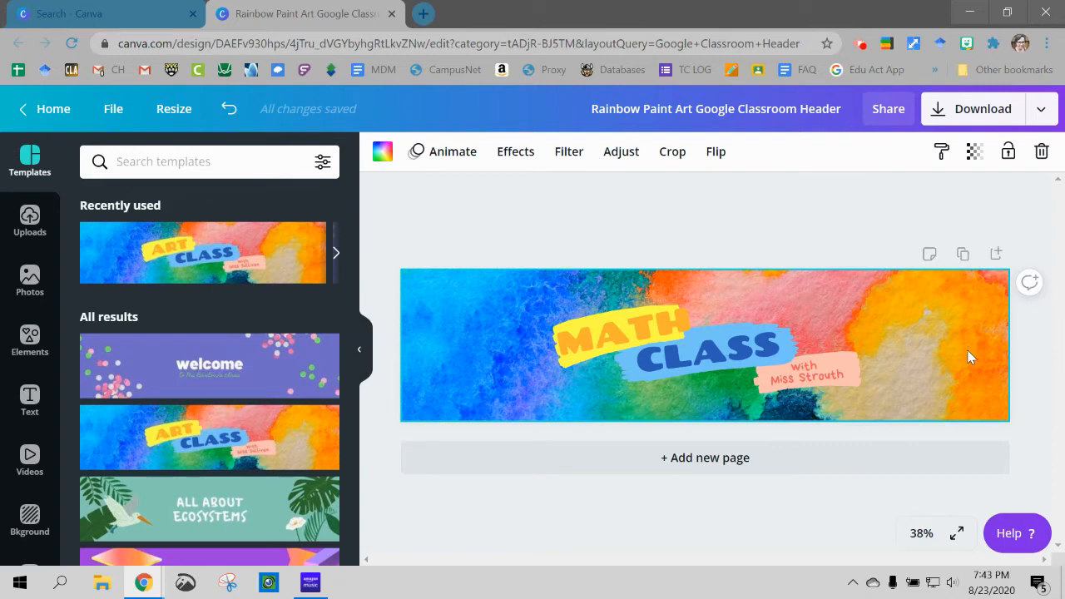
pyautogui.moveTo(810, 420)
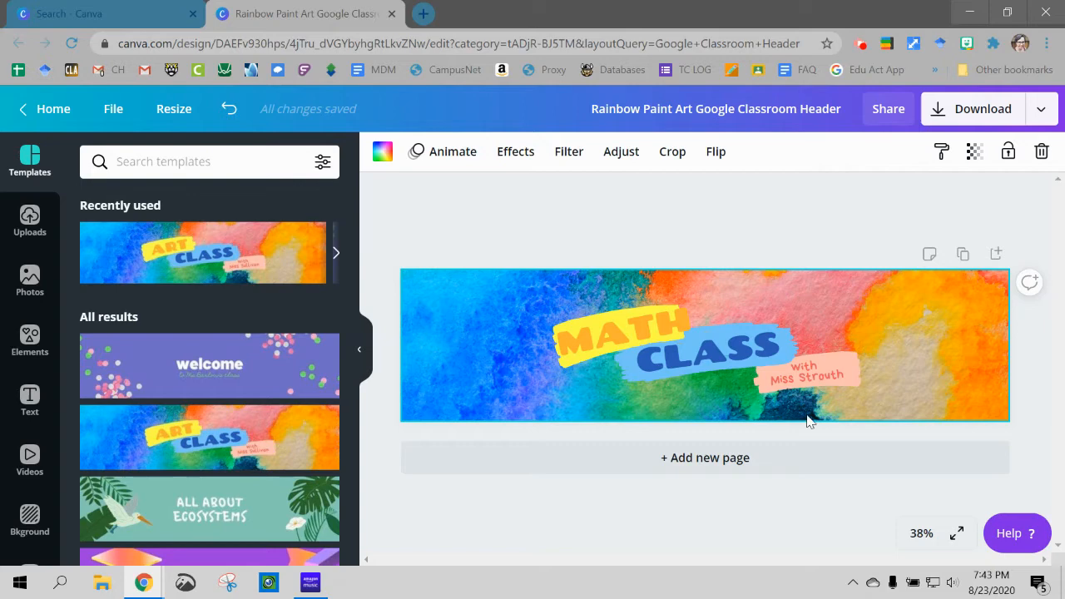
pyautogui.click(807, 375)
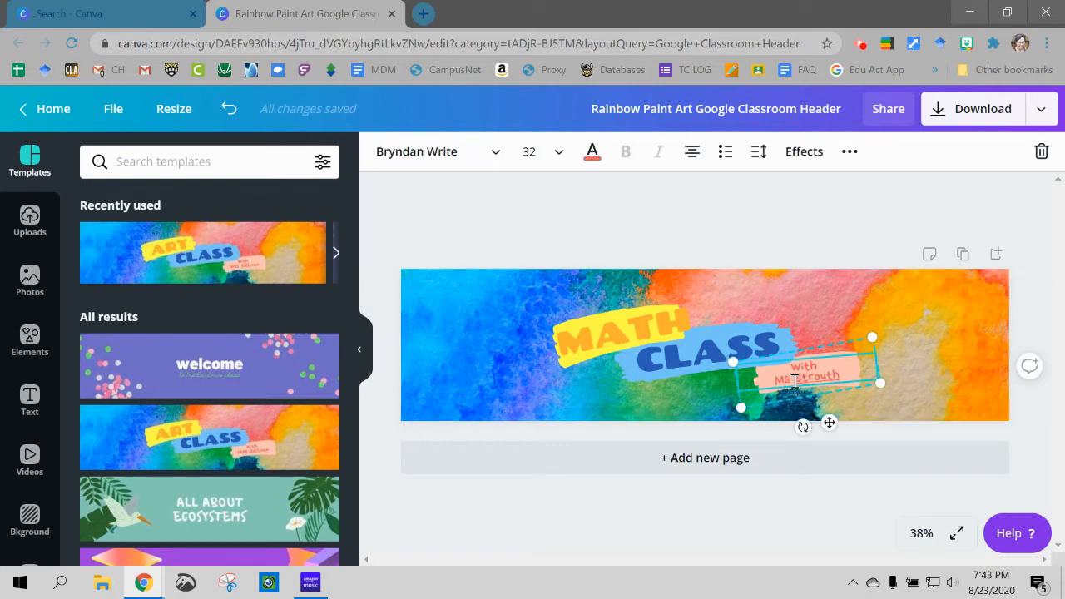
pyautogui.click(955, 369)
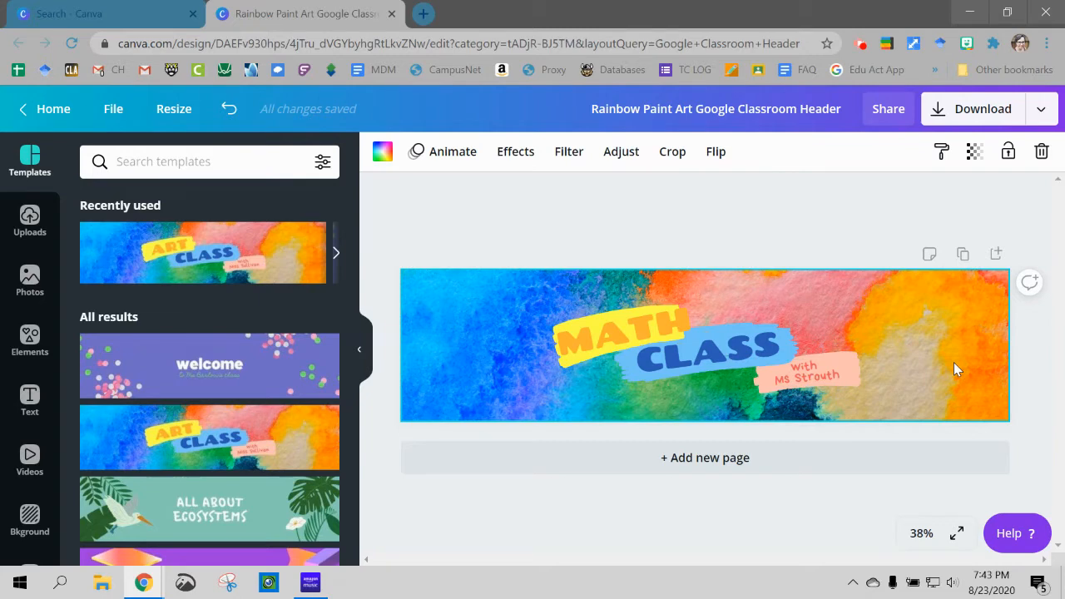
pyautogui.click(1042, 108)
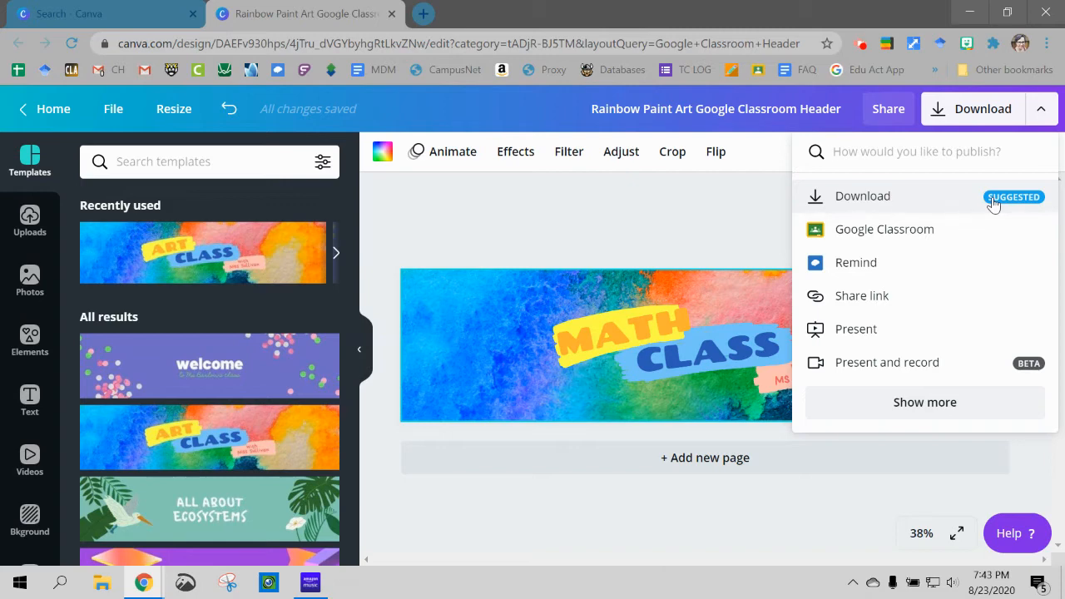
# Delete the Math Class title and teacher name text from the header
pyautogui.click(478, 212)
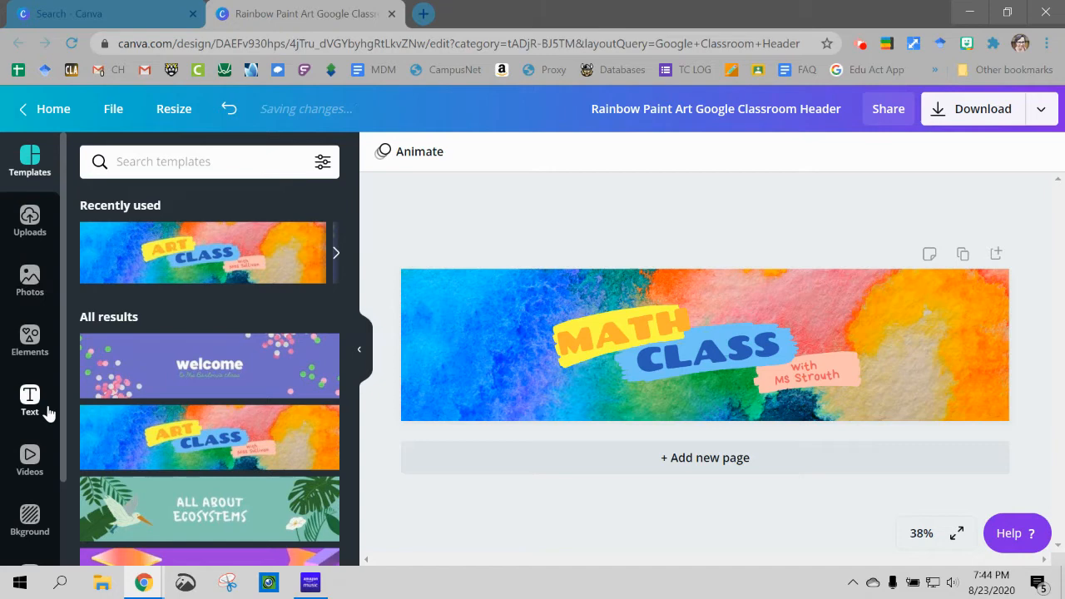
pyautogui.click(30, 402)
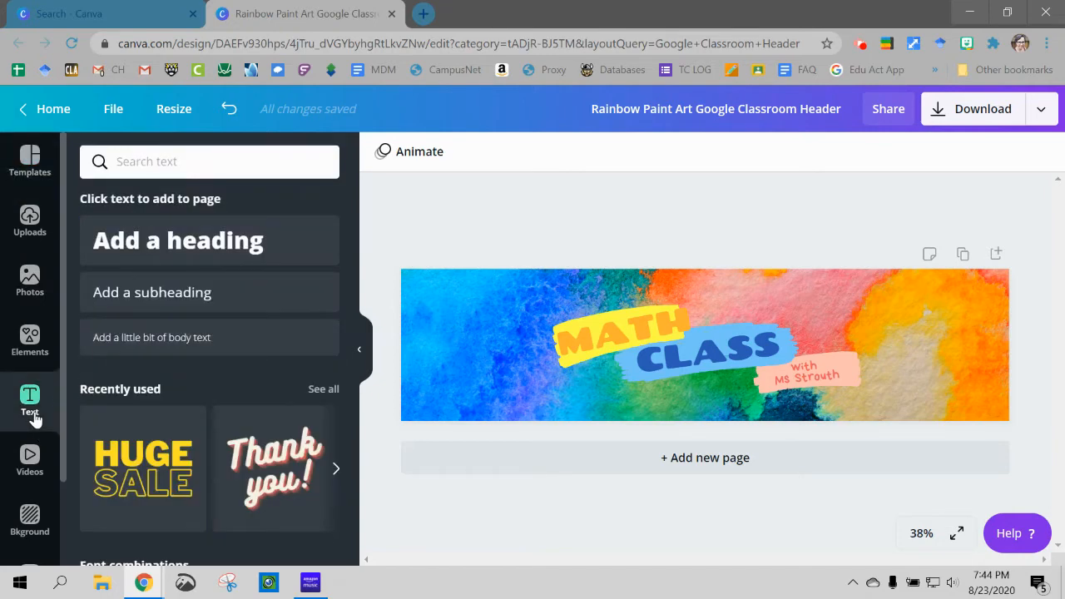
pyautogui.click(29, 341)
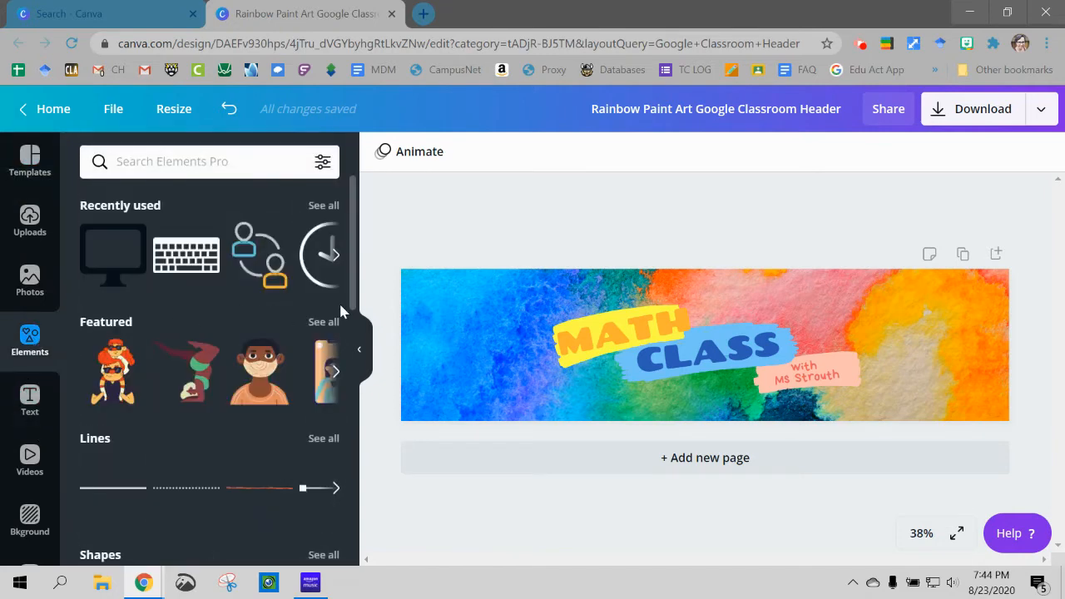
pyautogui.click(633, 333)
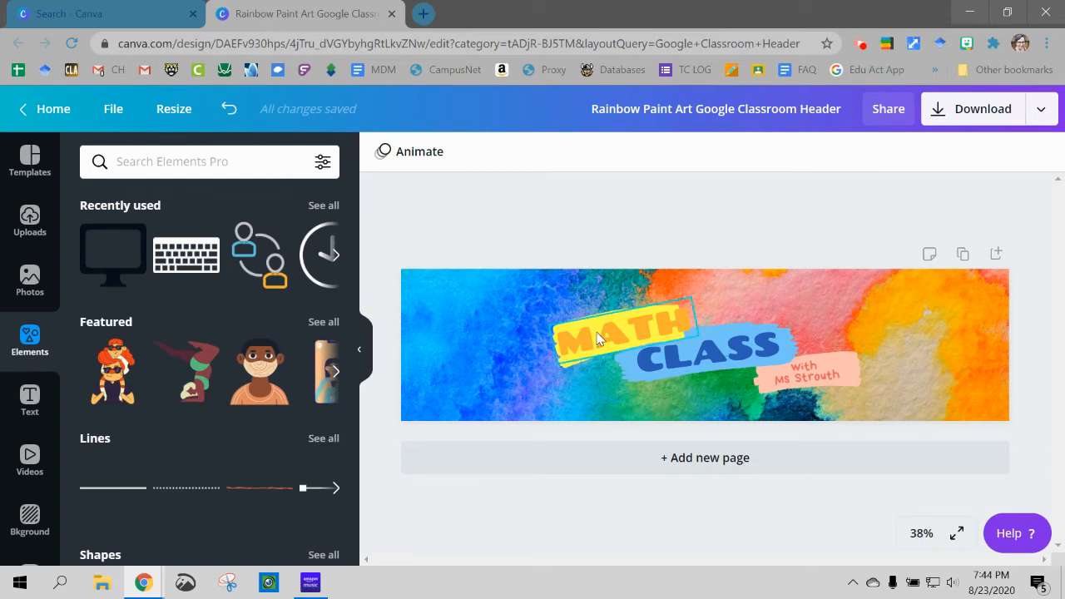
pyautogui.click(620, 333)
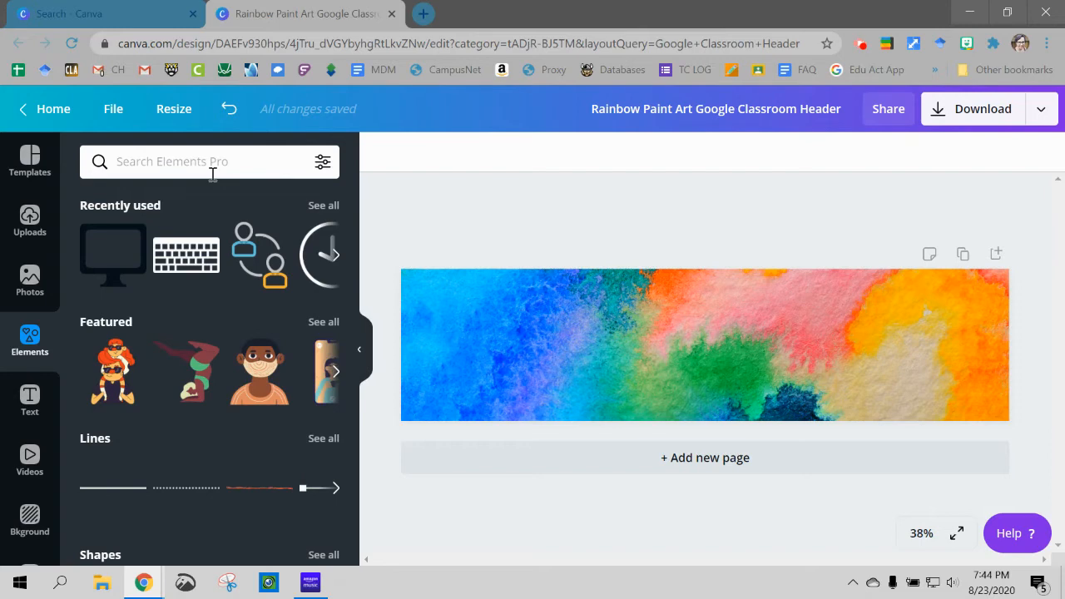
# Add the HUGE SALE text combo, reword it TELL ME ABOUT YOURSELF, and widen it across the banner
pyautogui.click(29, 399)
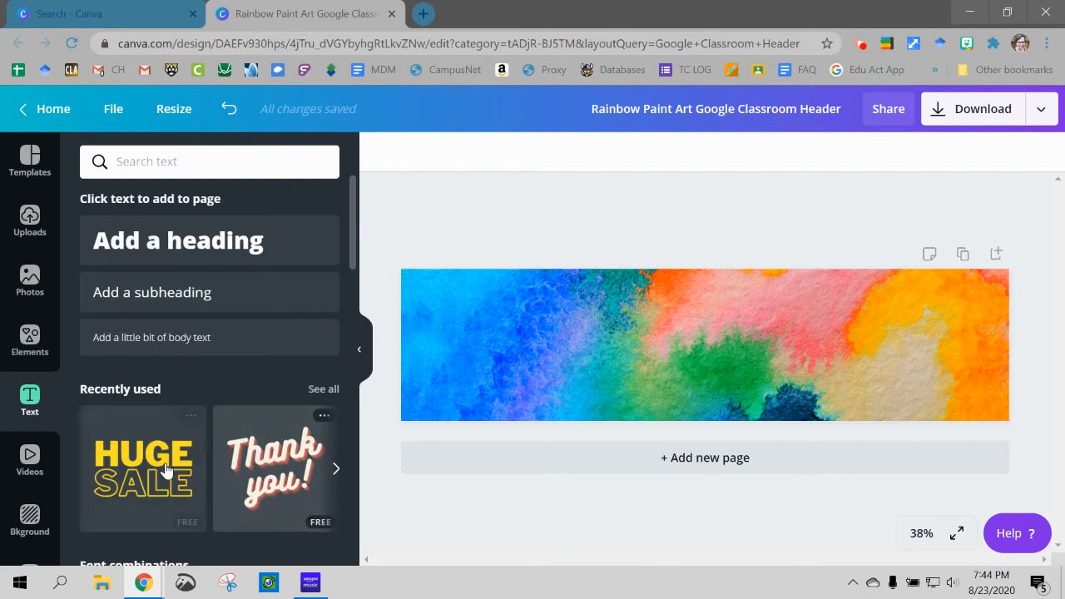
pyautogui.click(142, 468)
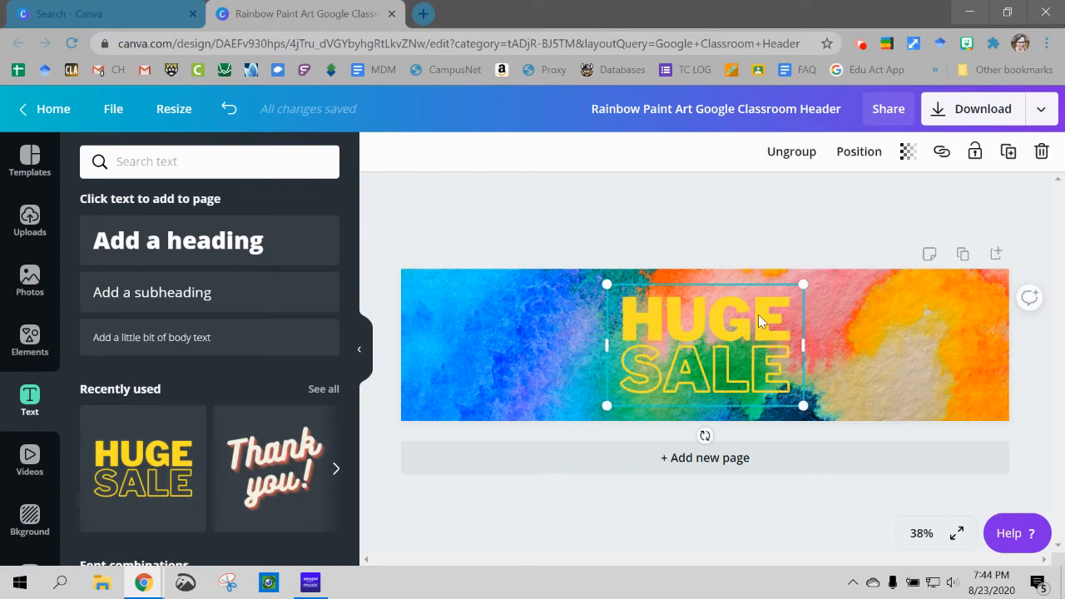
pyautogui.moveTo(607, 345); pyautogui.dragTo(449, 373)
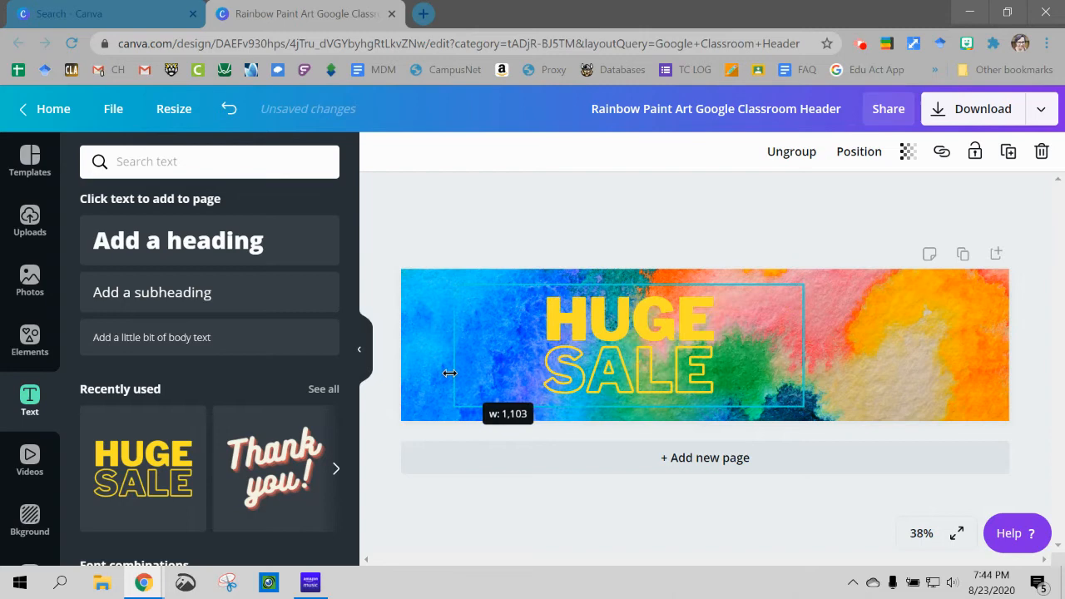
pyautogui.doubleClick(630, 323)
pyautogui.write('TELL ME')
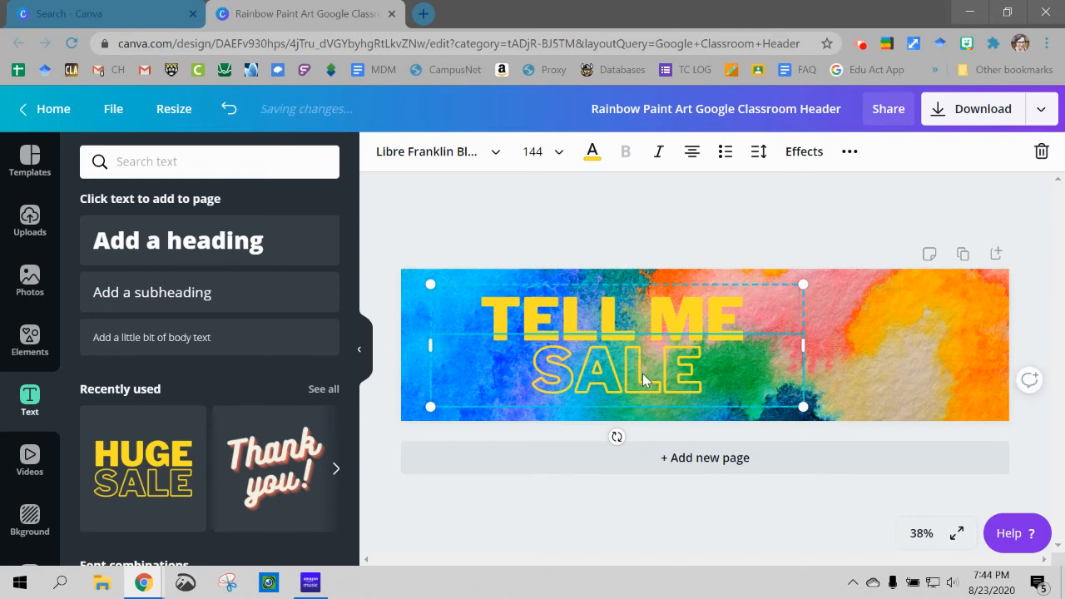
pyautogui.write('ABOUT')
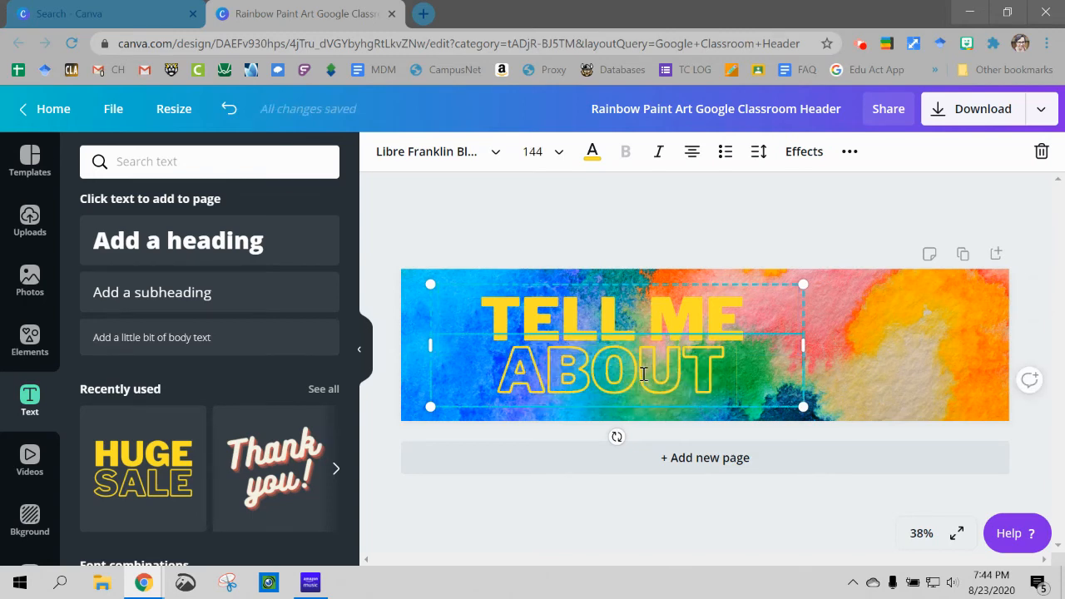
pyautogui.write('YOURSLEF')
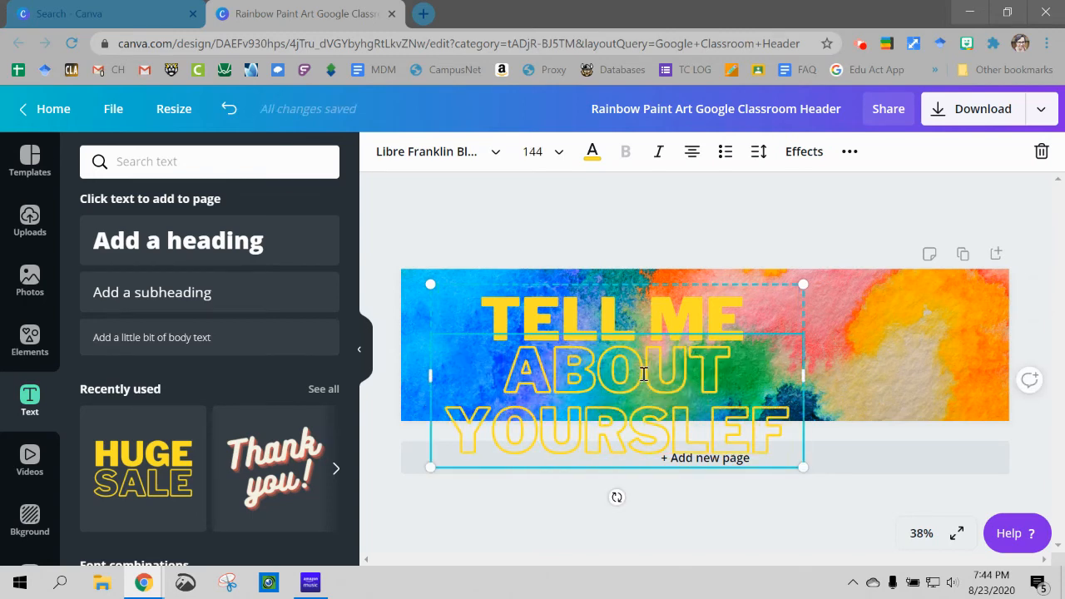
pyautogui.press('Backspace')
pyautogui.write('E')
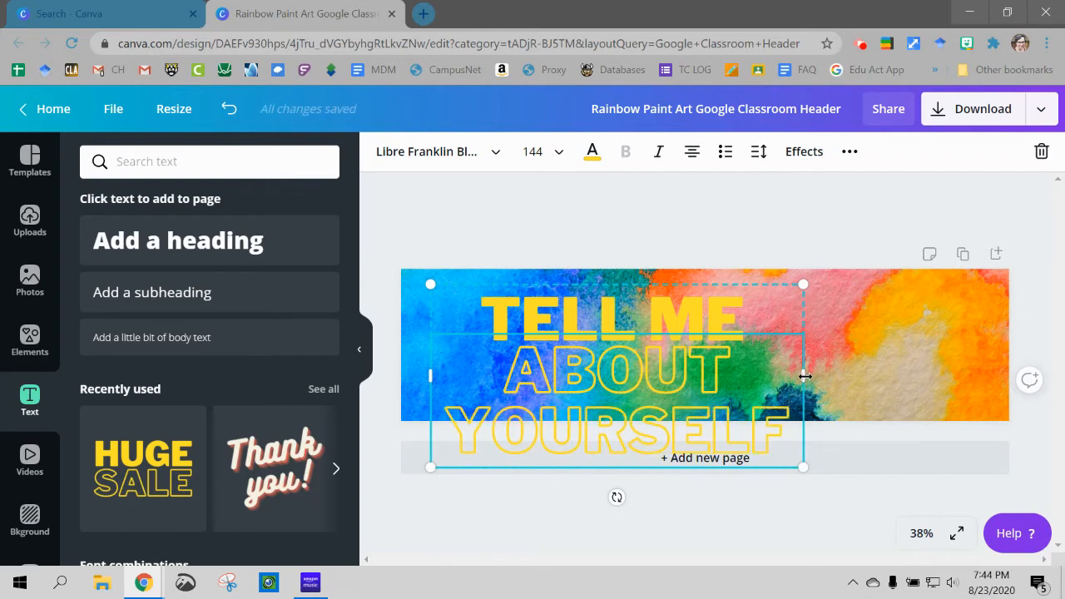
pyautogui.moveTo(804, 377); pyautogui.dragTo(1009, 376)
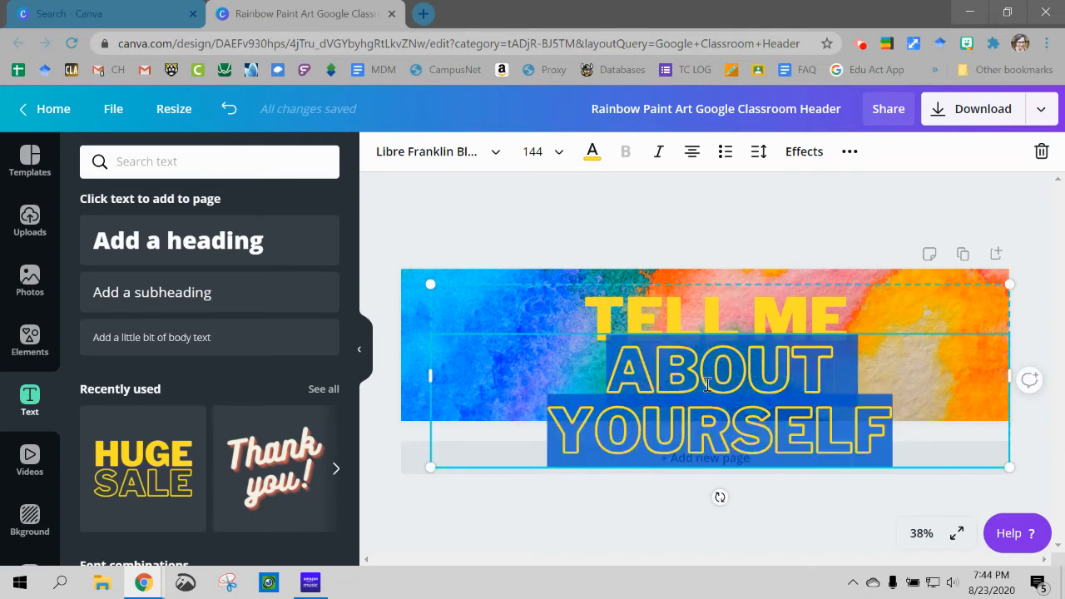
pyautogui.click(533, 151)
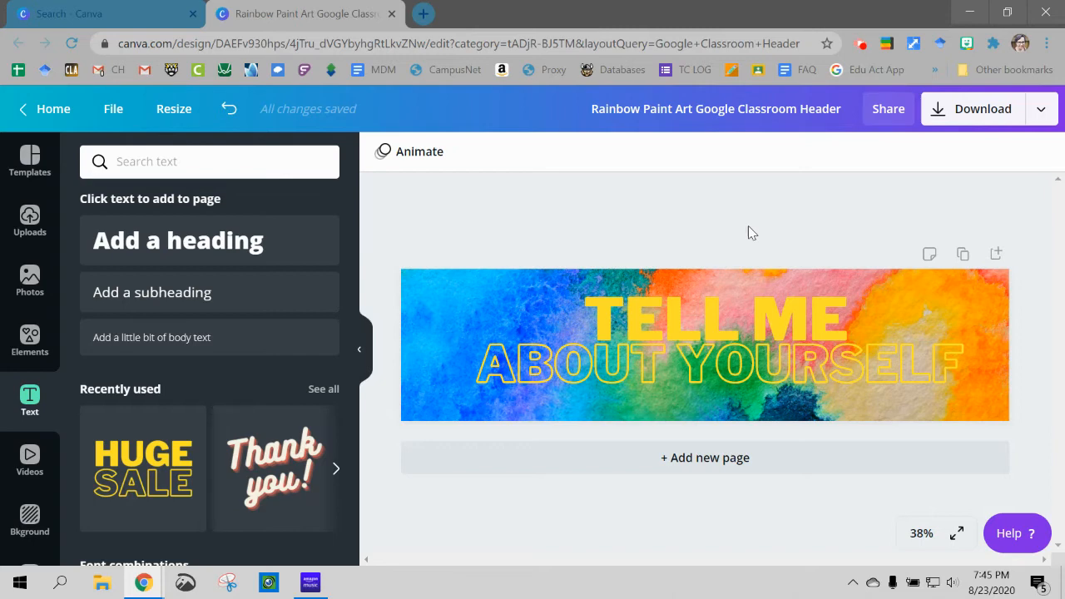
pyautogui.moveTo(651, 208)
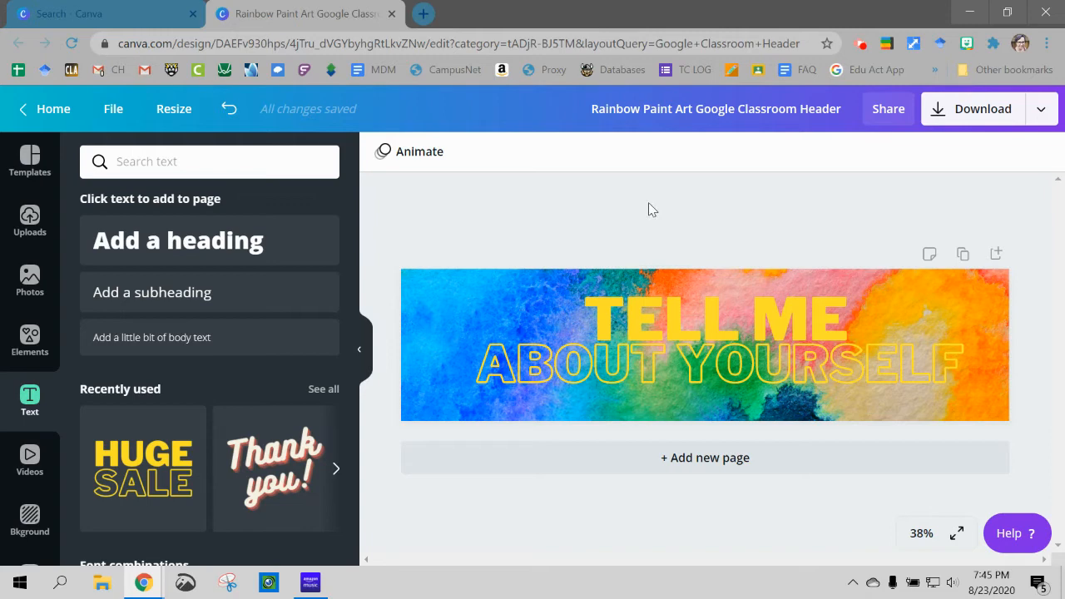
pyautogui.moveTo(830, 202)
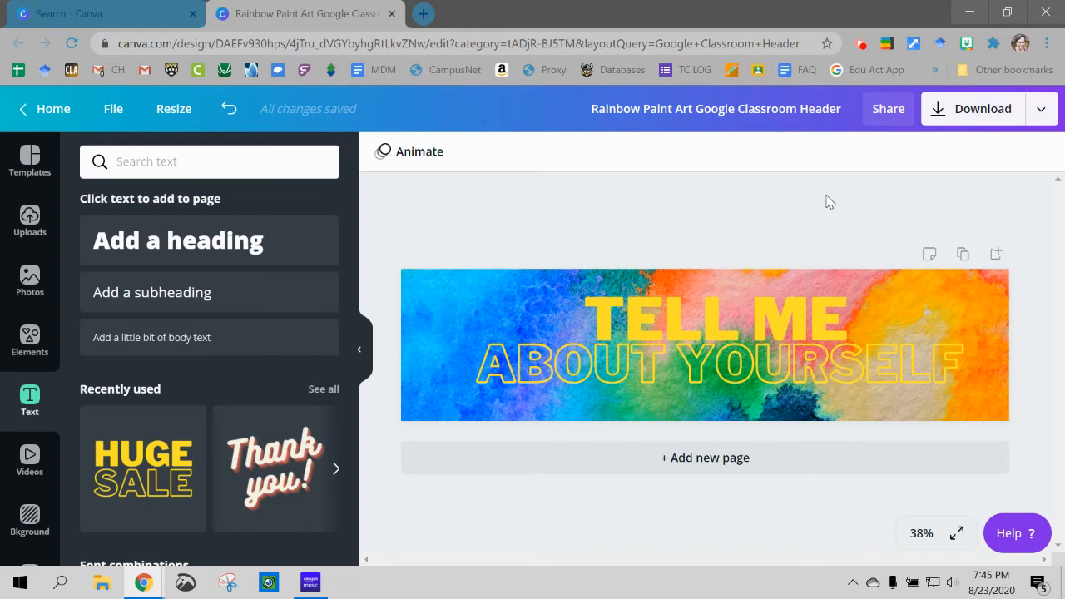
pyautogui.moveTo(965, 44)
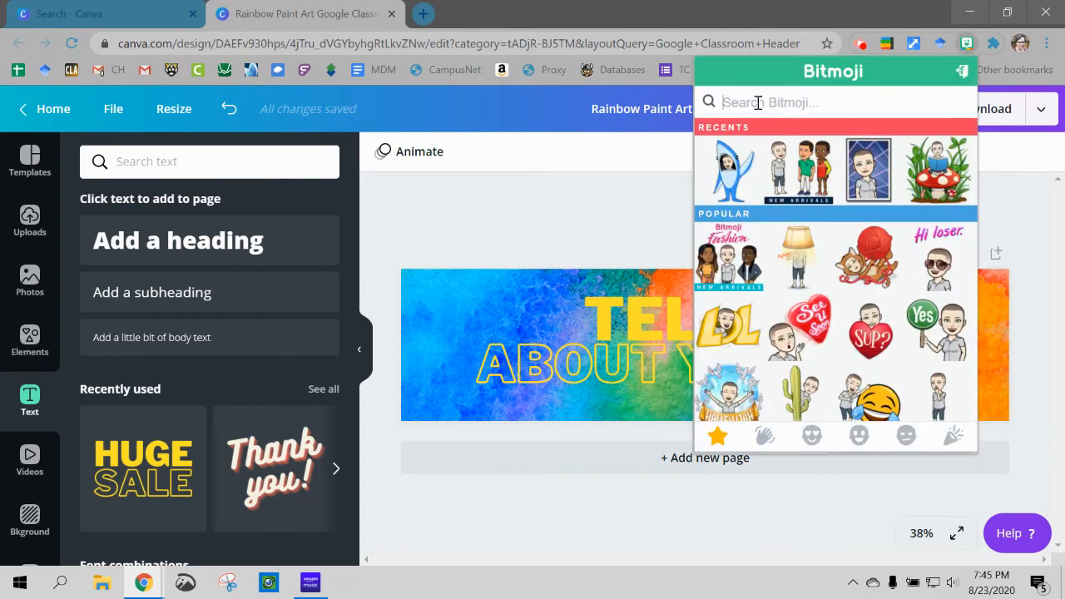
# Show the greetings Bitmojis and right-click the reading-on-a-beanbag Bitmoji
pyautogui.click(764, 436)
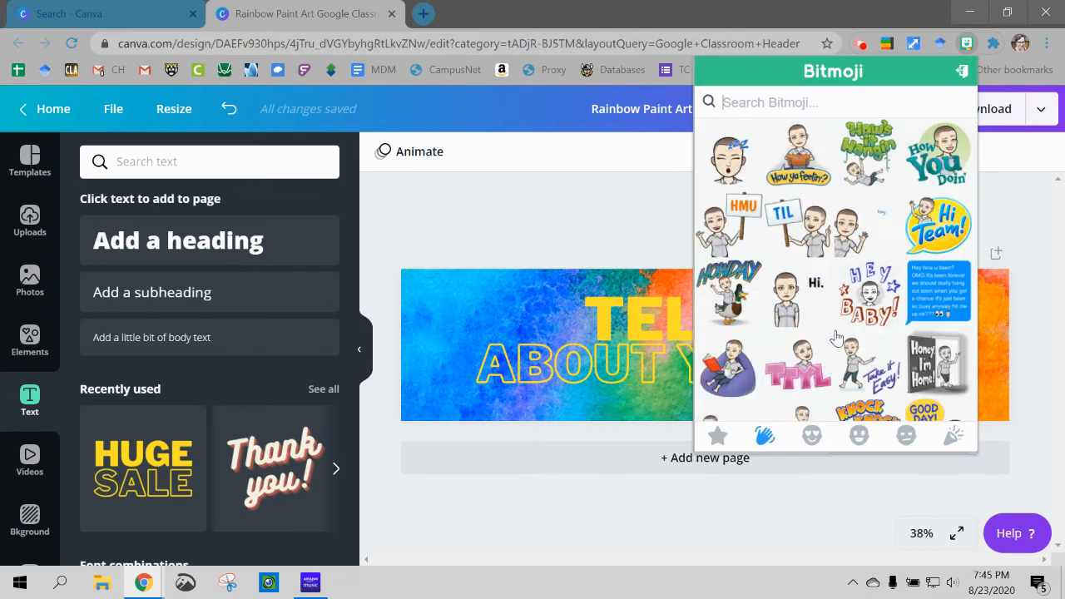
pyautogui.moveTo(866, 242)
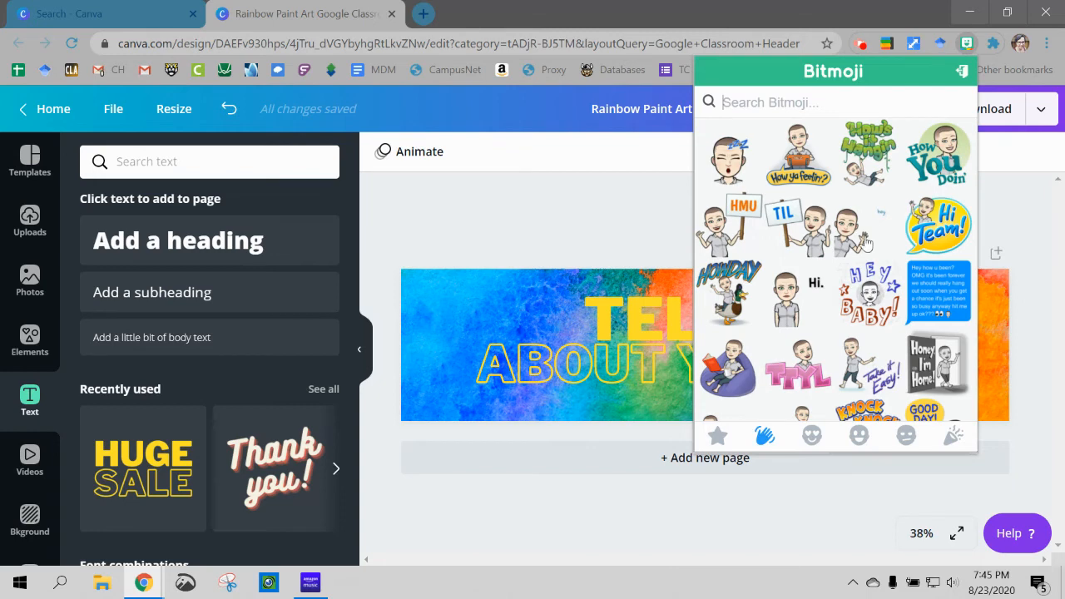
pyautogui.moveTo(730, 380)
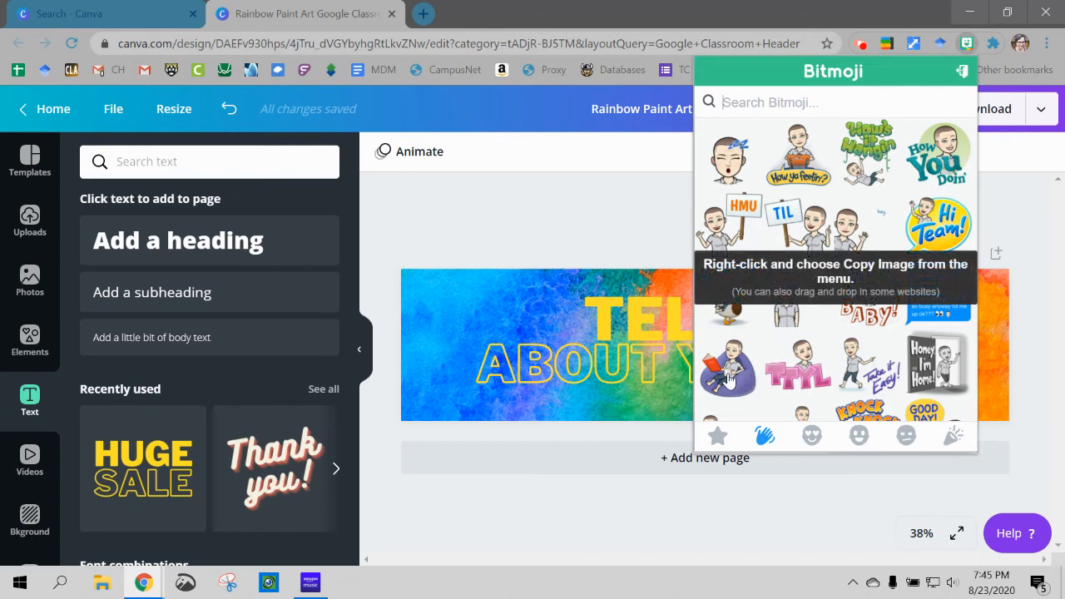
pyautogui.rightClick(731, 369)
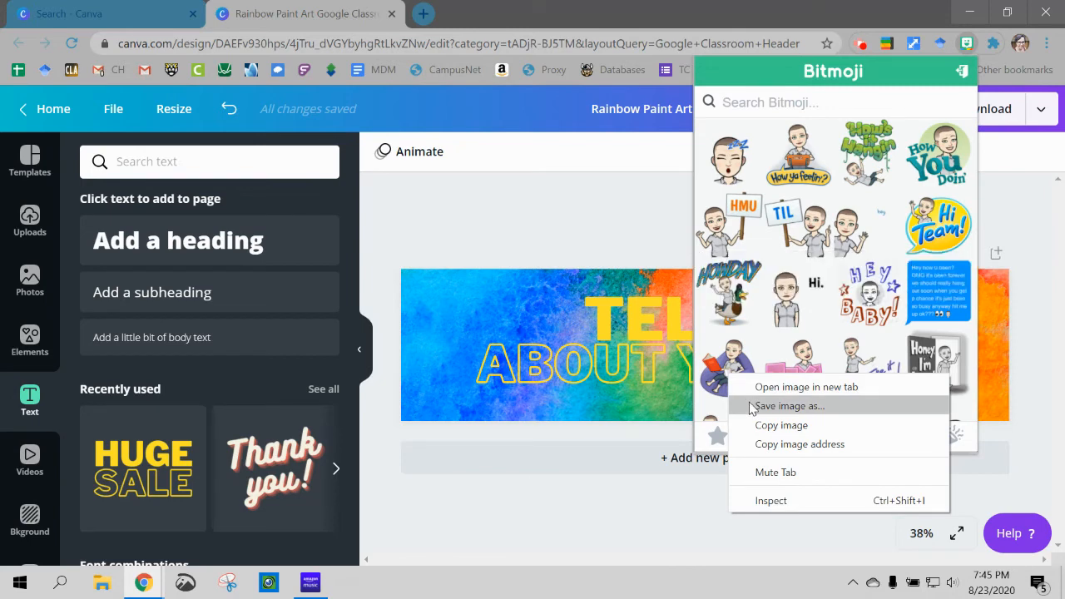
# Save the reading Bitmoji image to the Desktop as 'reading'
pyautogui.click(789, 406)
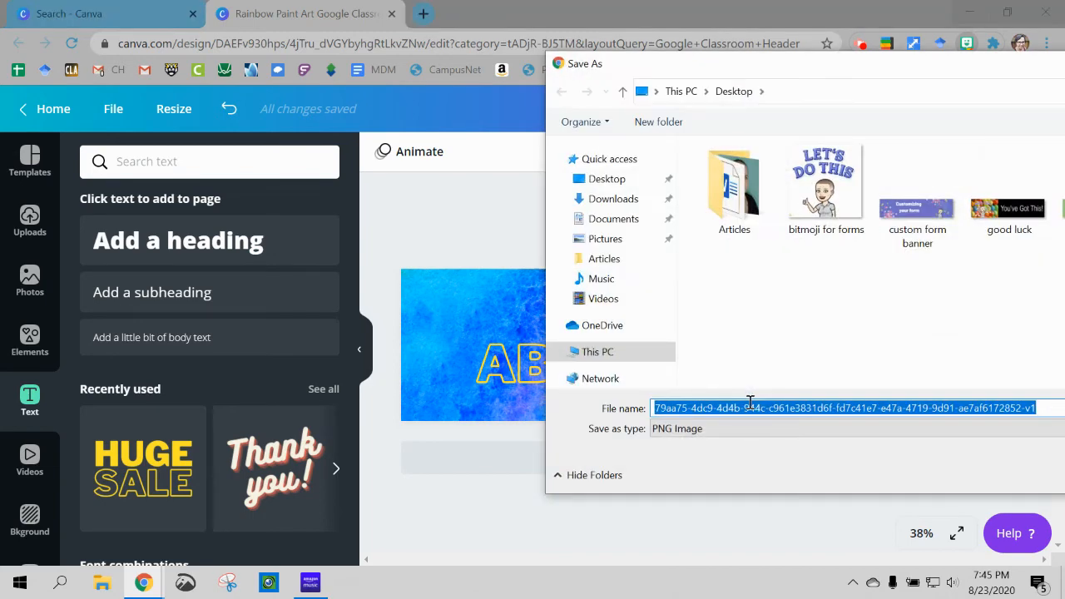
pyautogui.write('reading')
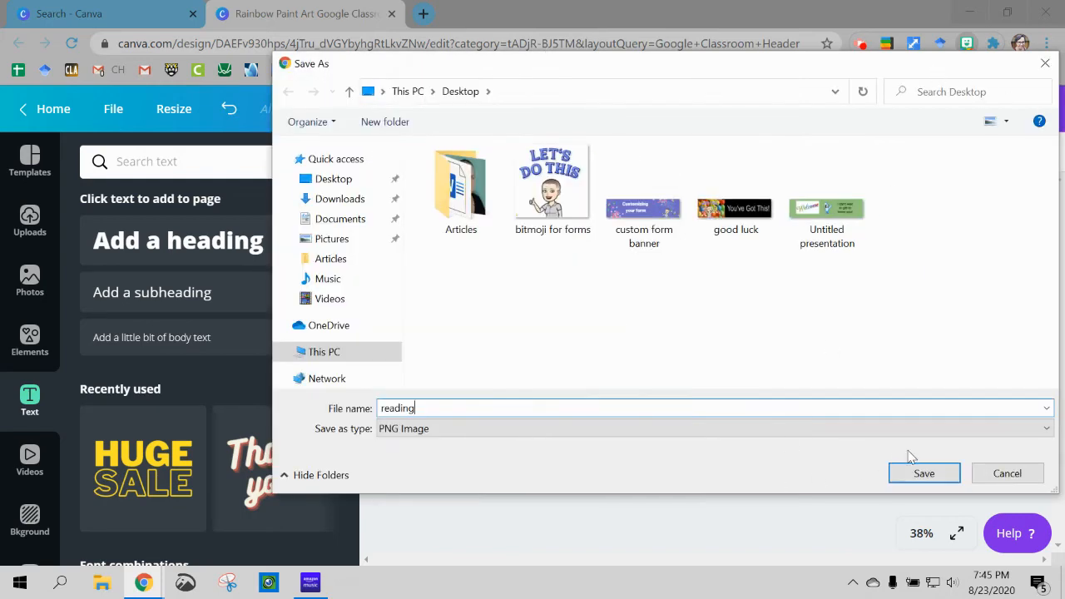
pyautogui.click(924, 473)
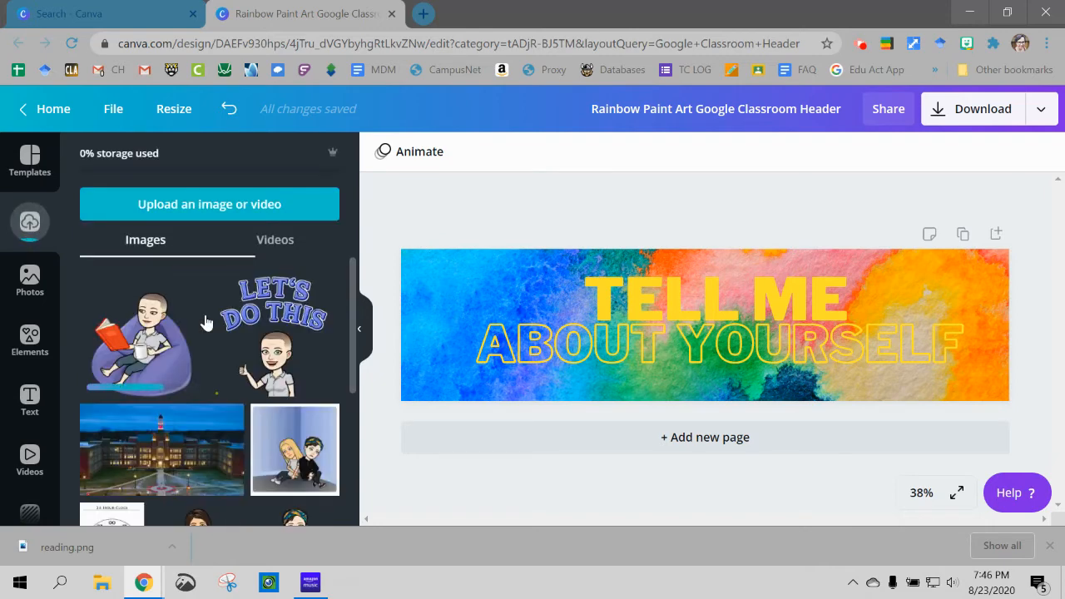
# Add the reading Bitmoji from Uploads and place it at the header's right side
pyautogui.click(30, 223)
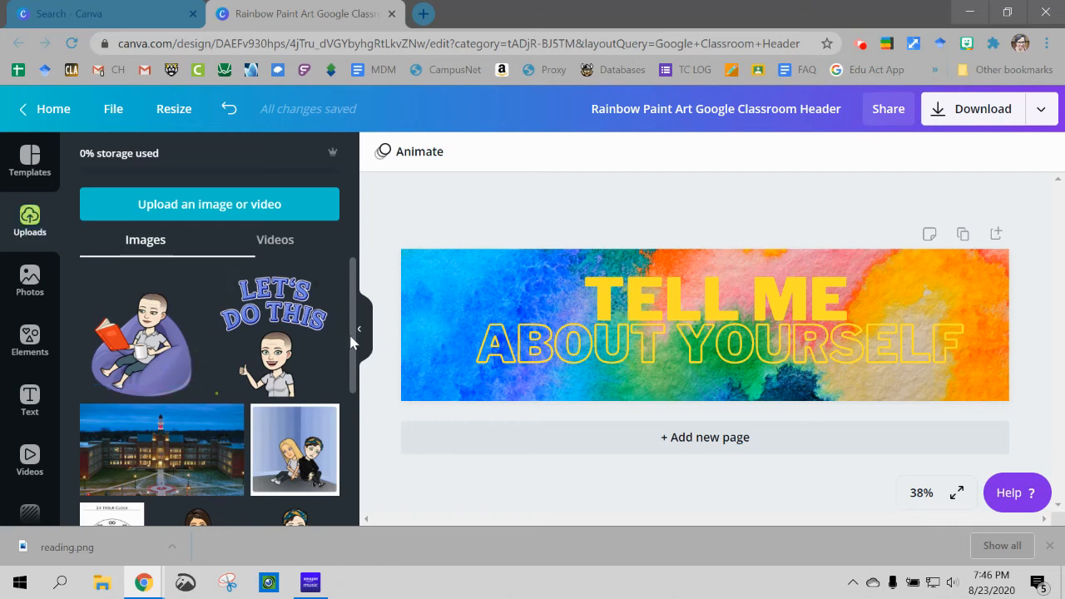
pyautogui.scroll(-3)
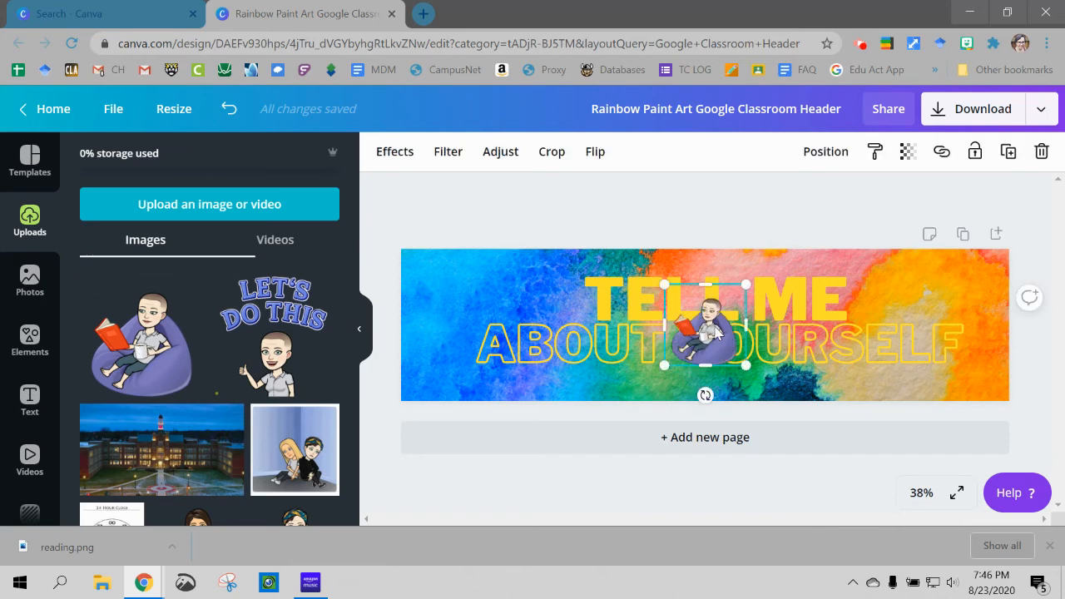
pyautogui.moveTo(705, 325); pyautogui.dragTo(911, 321)
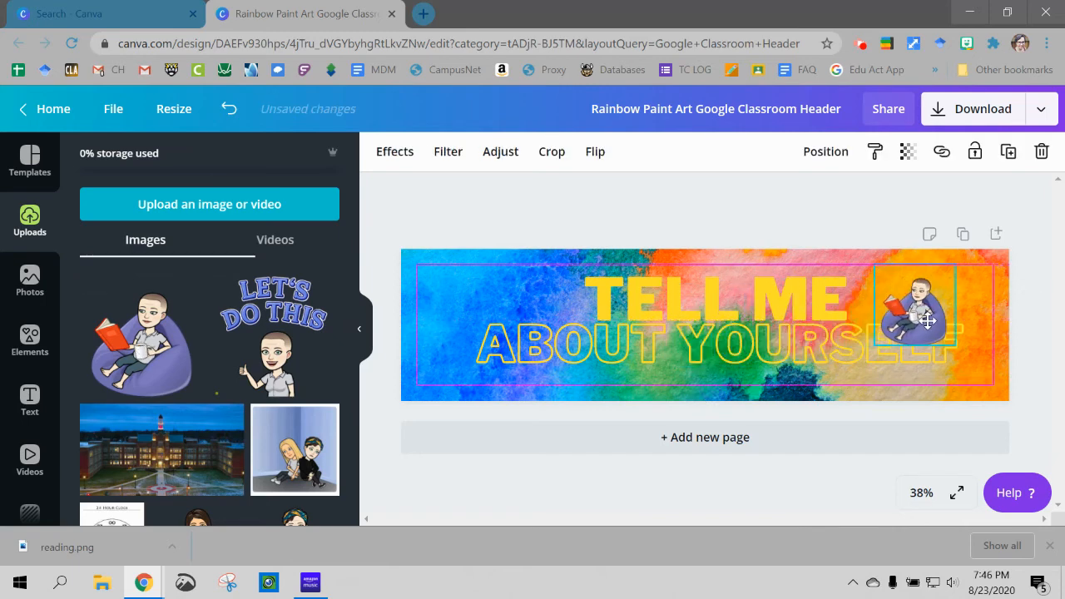
pyautogui.moveTo(912, 312); pyautogui.dragTo(458, 319)
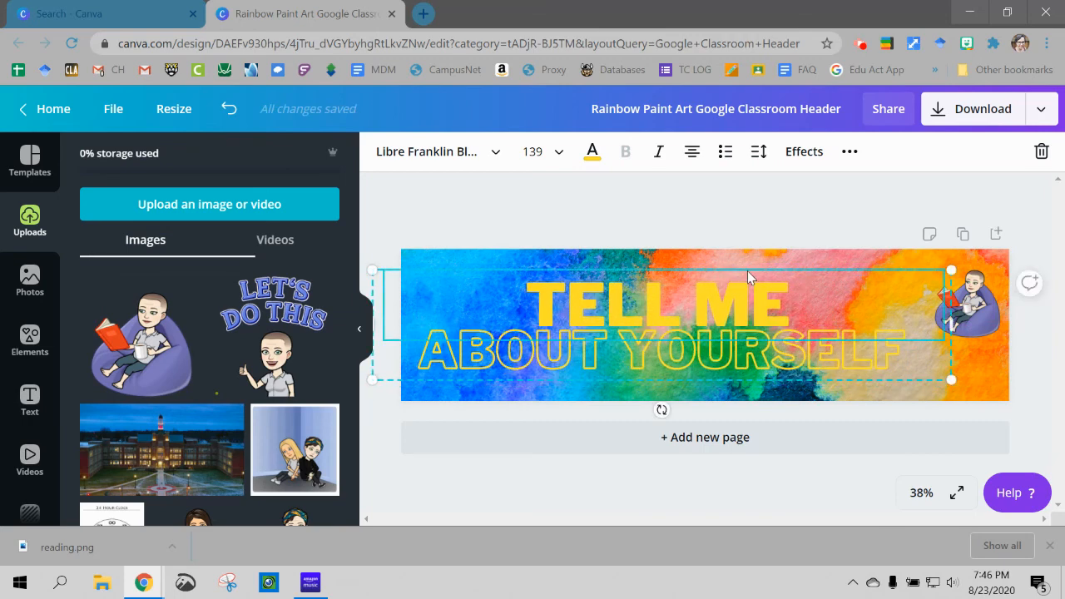
pyautogui.moveTo(940, 333)
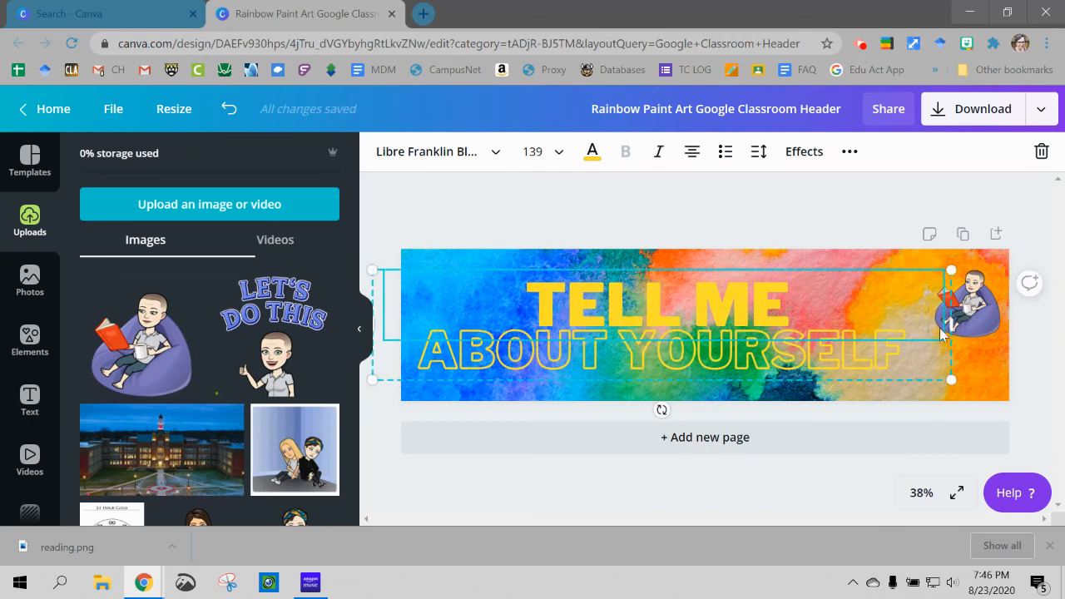
pyautogui.click(968, 299)
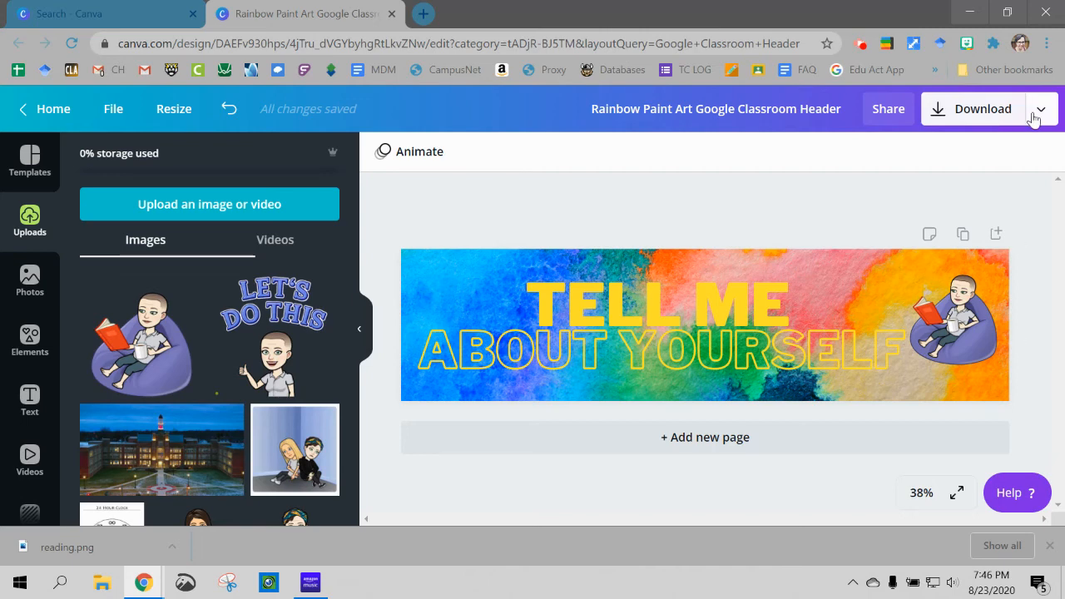
# Download the header as a PNG, Rainbow Paint Art Google Classroom Header, to the Desktop
pyautogui.click(1041, 108)
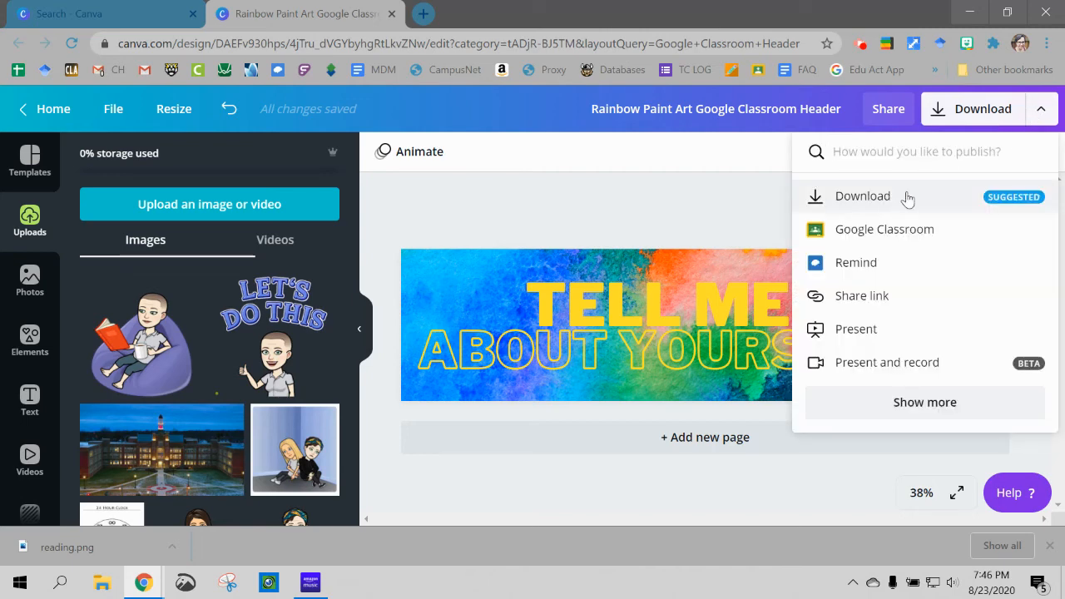
pyautogui.click(863, 196)
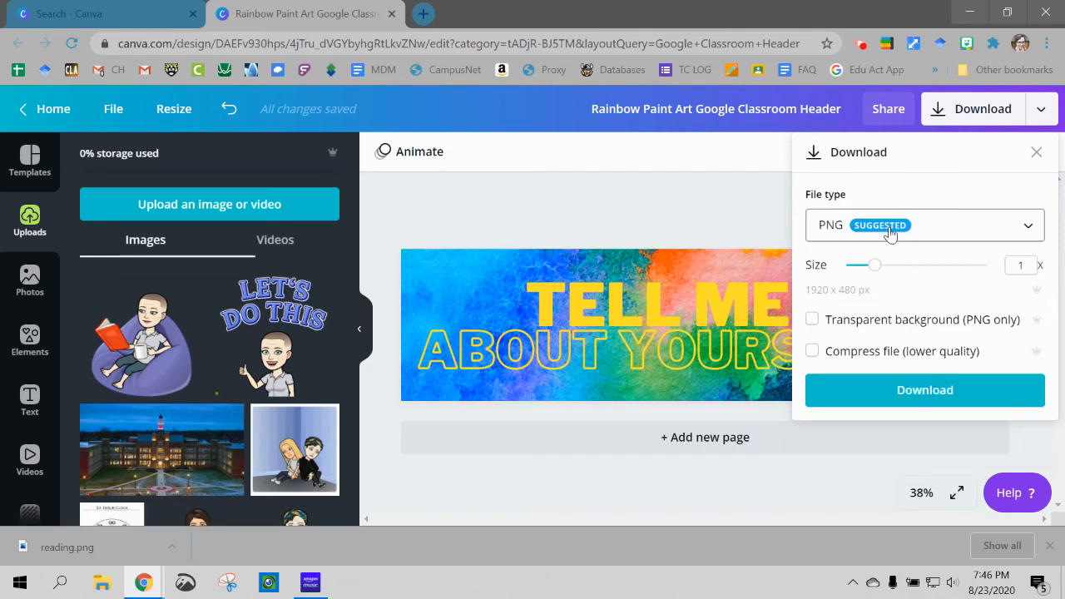
pyautogui.moveTo(893, 233)
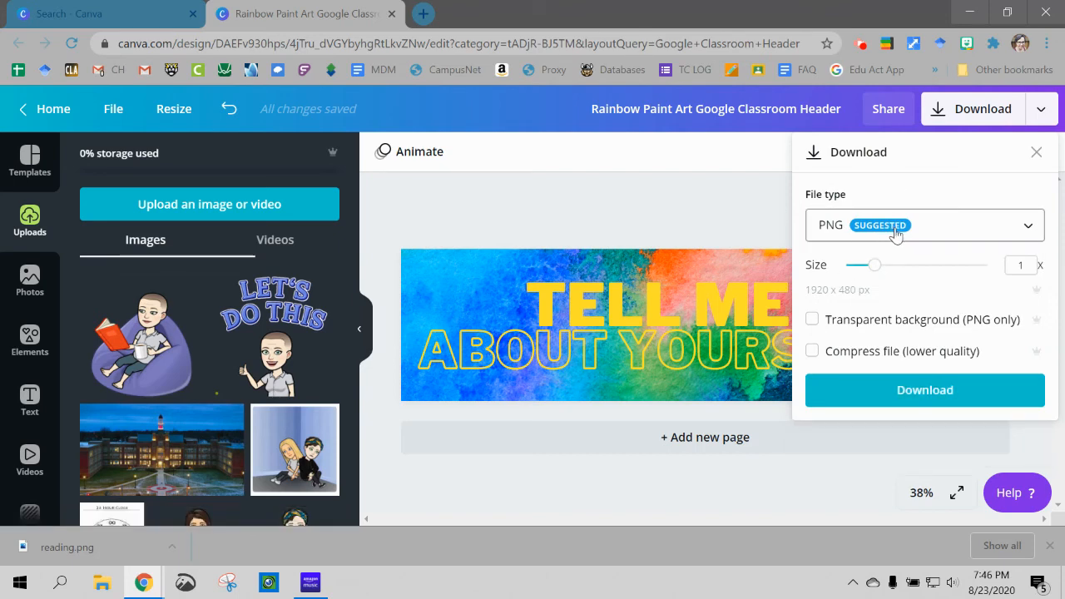
pyautogui.click(925, 389)
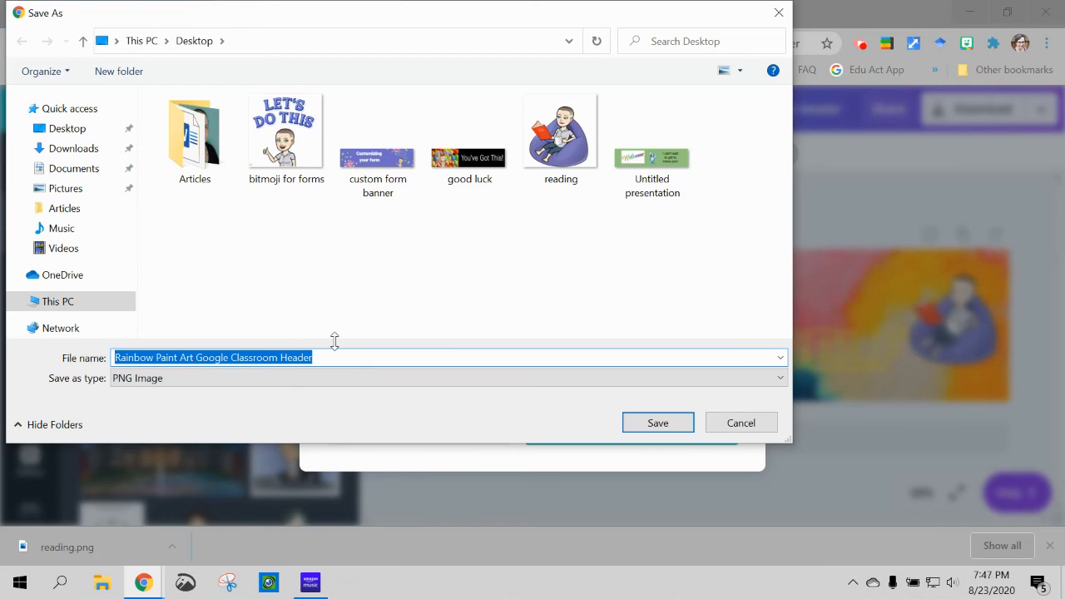
pyautogui.moveTo(401, 358)
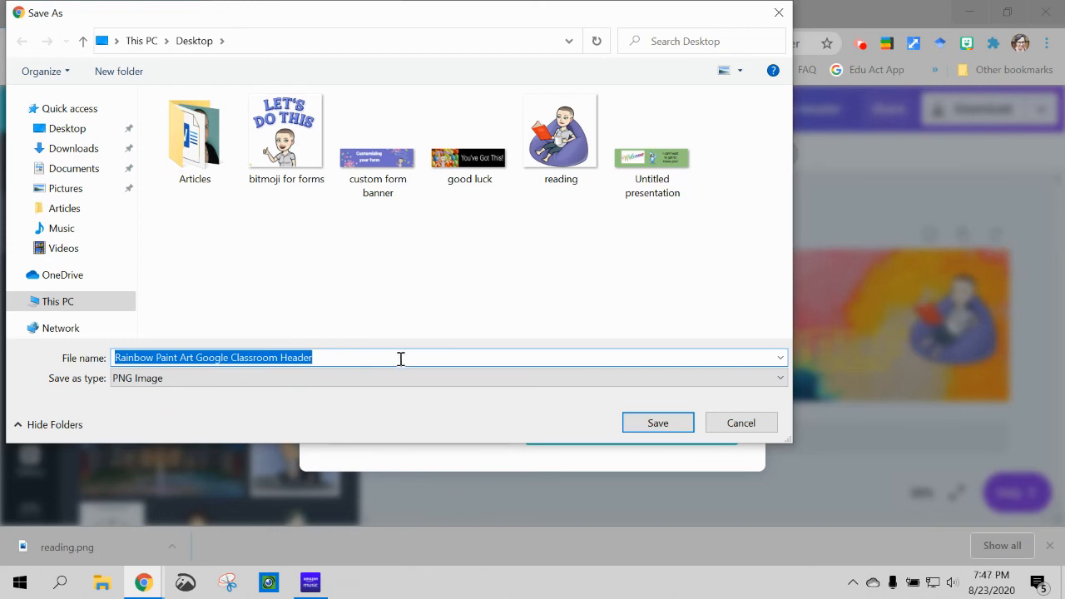
pyautogui.click(658, 423)
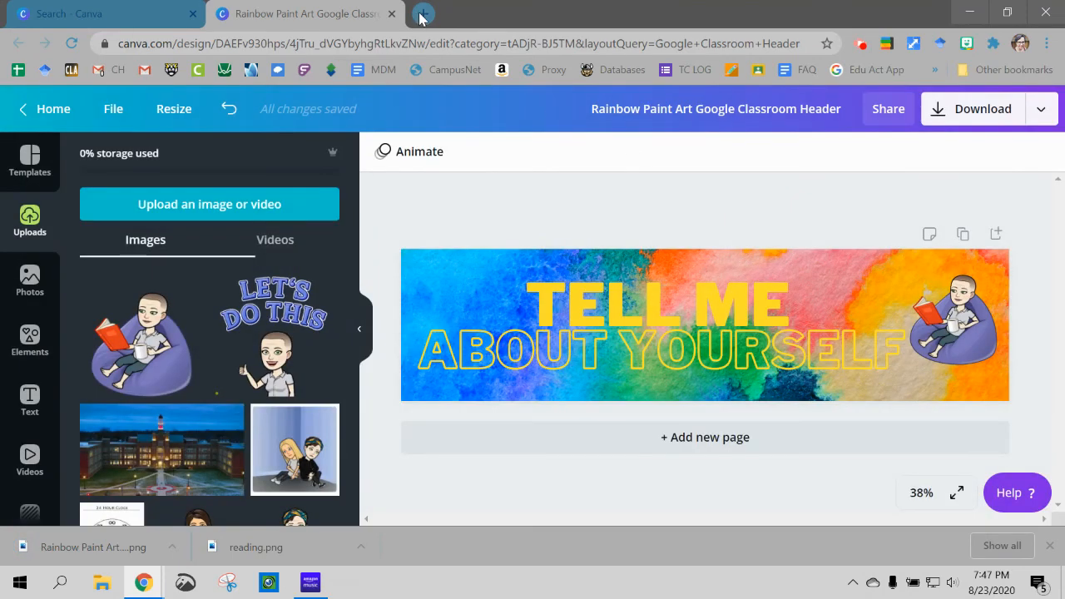
pyautogui.moveTo(424, 14)
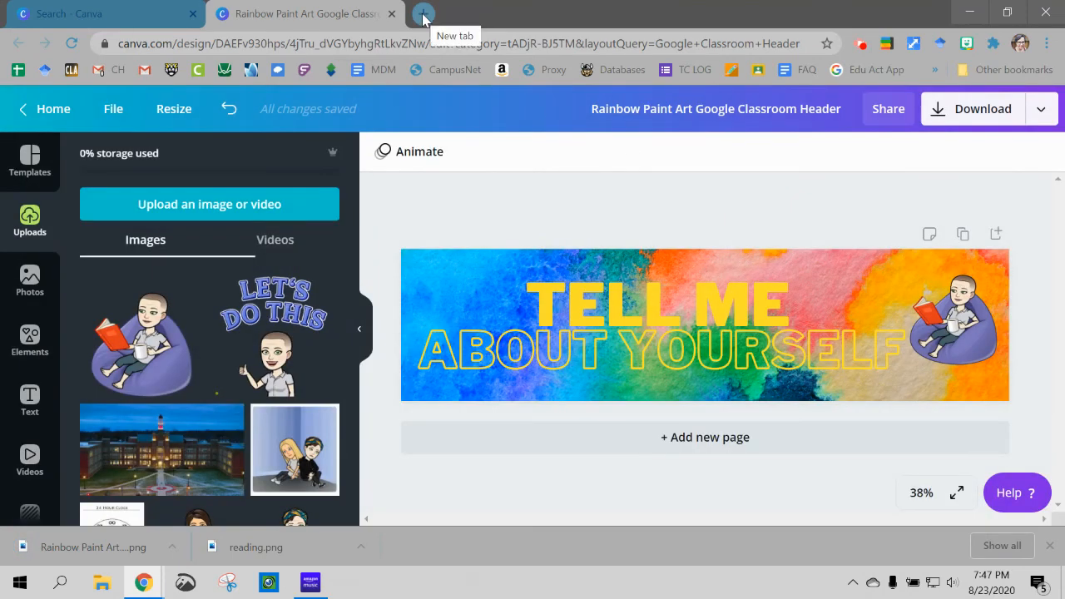
# Create a blank form via forms.new in a new tab and open Customize Theme
pyautogui.click(423, 13)
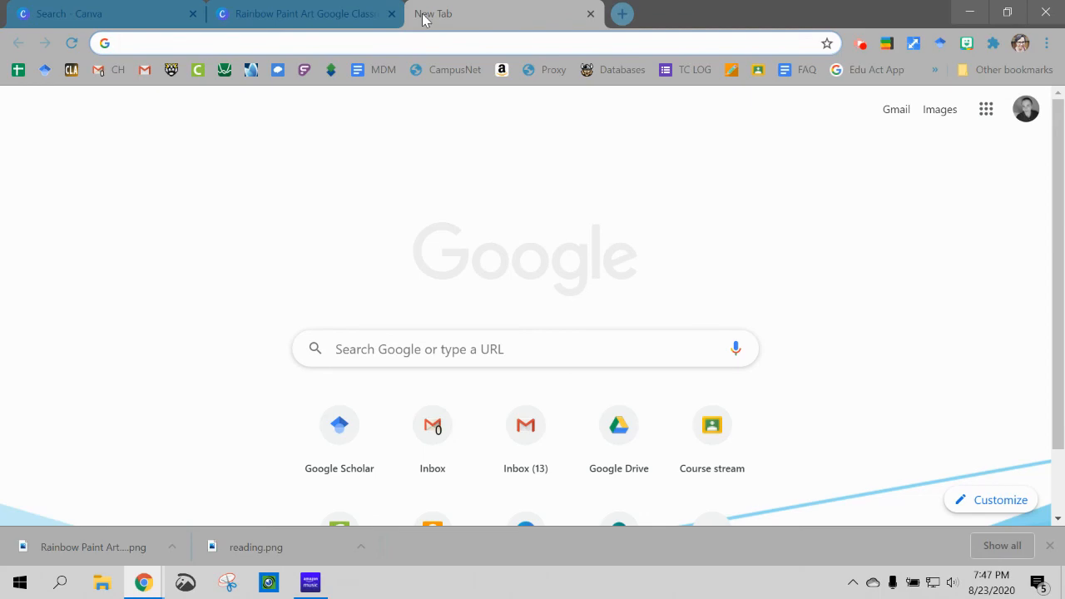
pyautogui.write('forms.n')
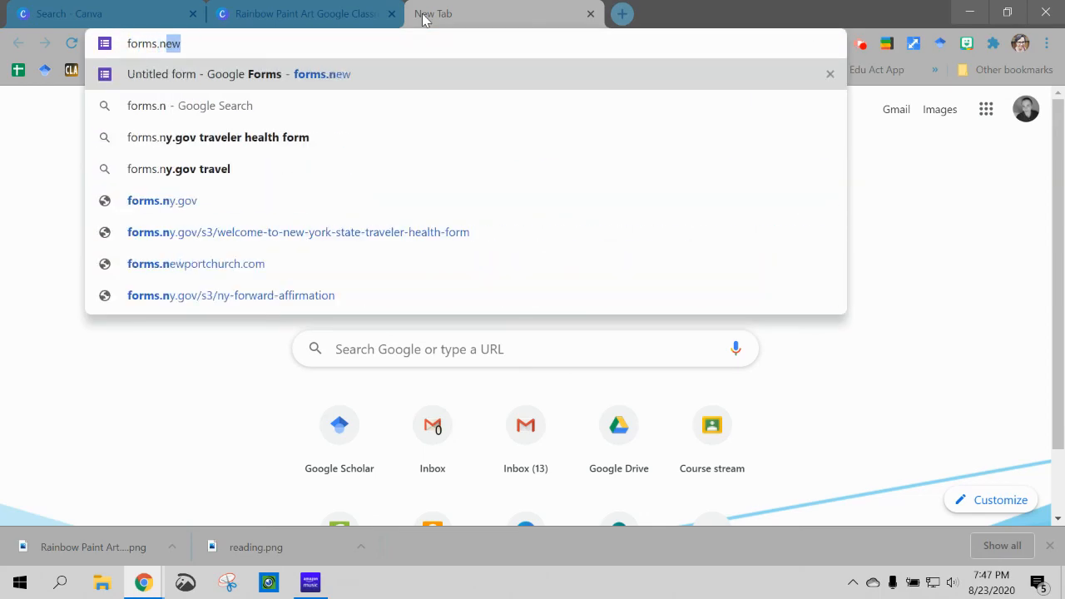
pyautogui.press('Enter')
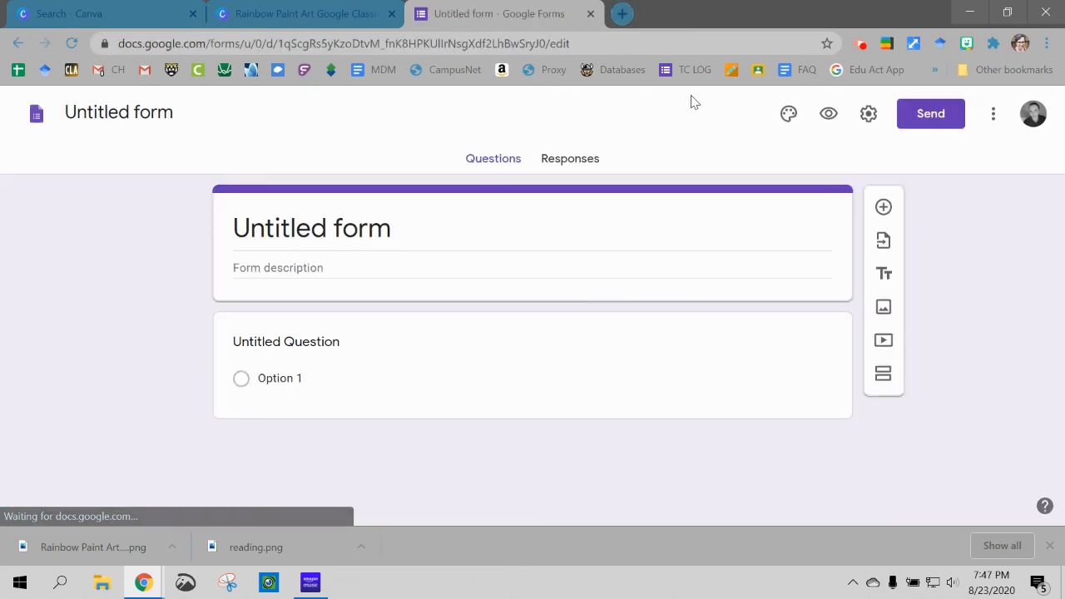
pyautogui.click(775, 114)
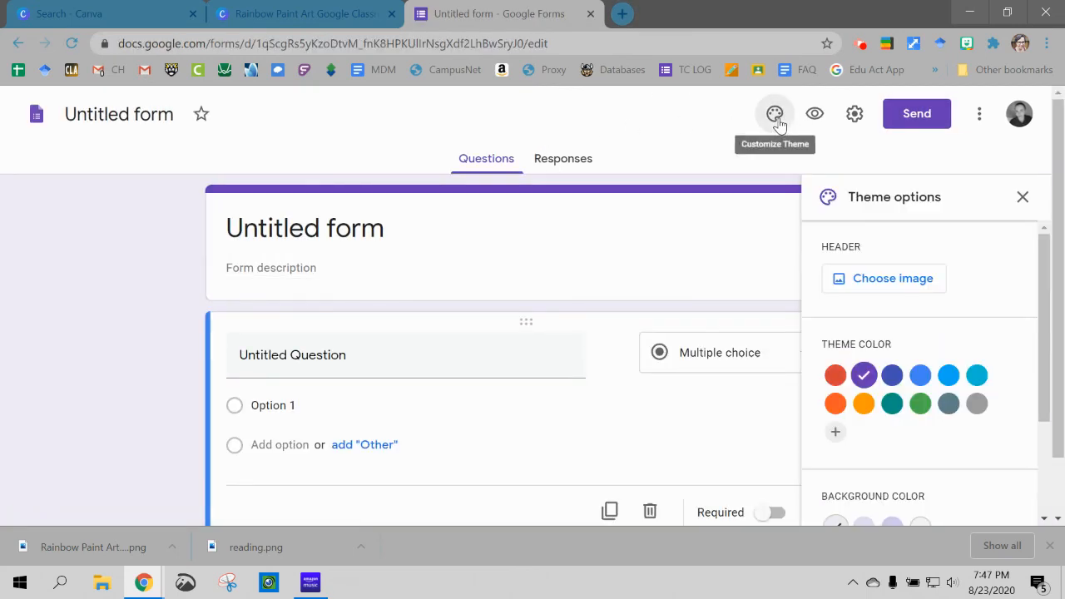
# Upload the Rainbow Paint Art Google Classroom Header file as the form's header image
pyautogui.click(884, 278)
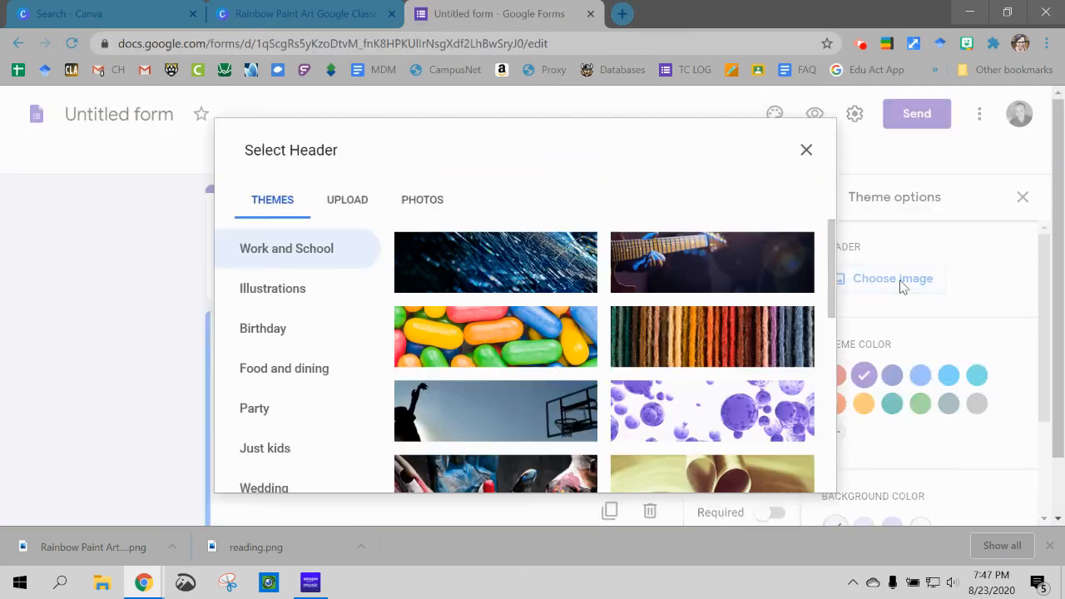
pyautogui.click(347, 199)
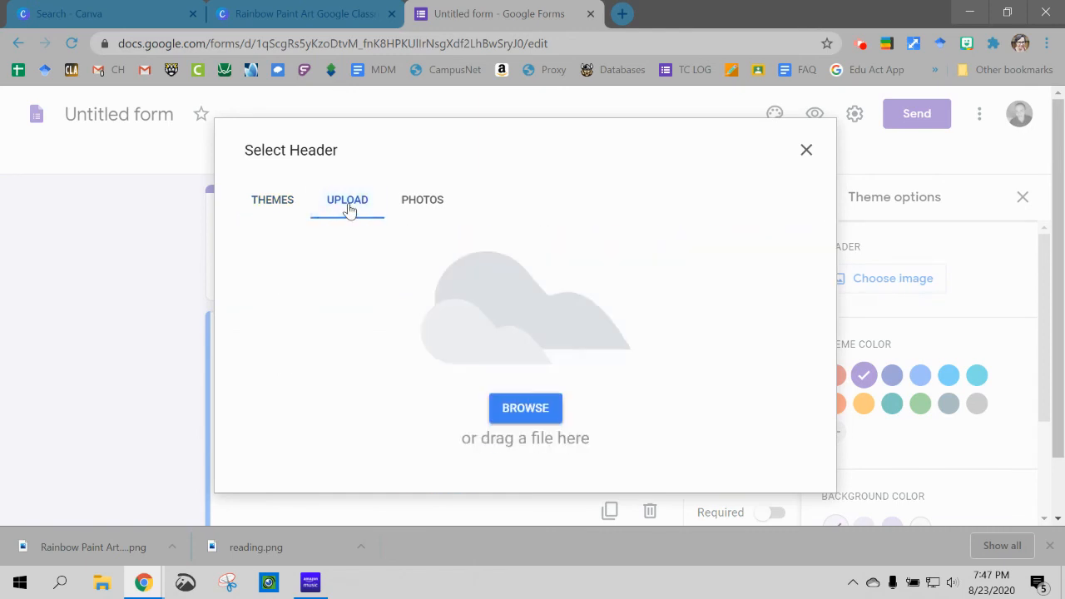
pyautogui.moveTo(525, 414)
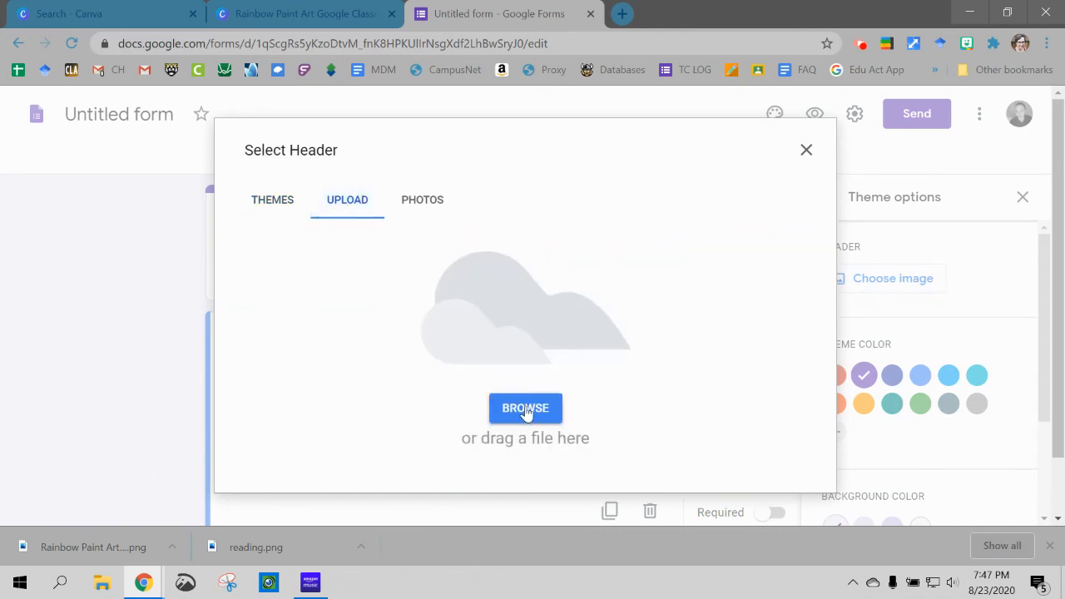
pyautogui.click(525, 408)
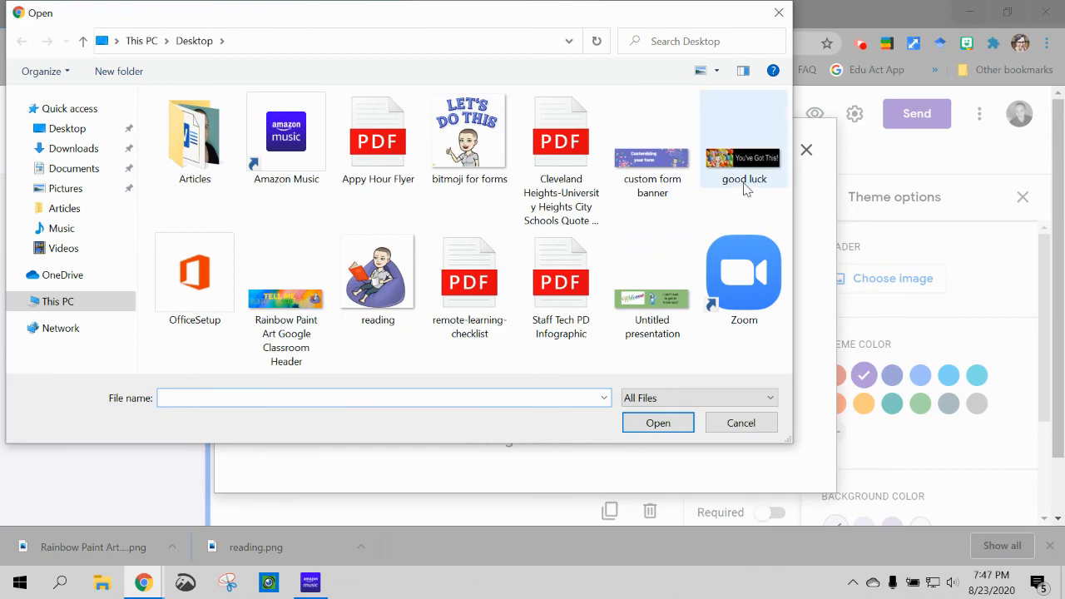
pyautogui.click(286, 272)
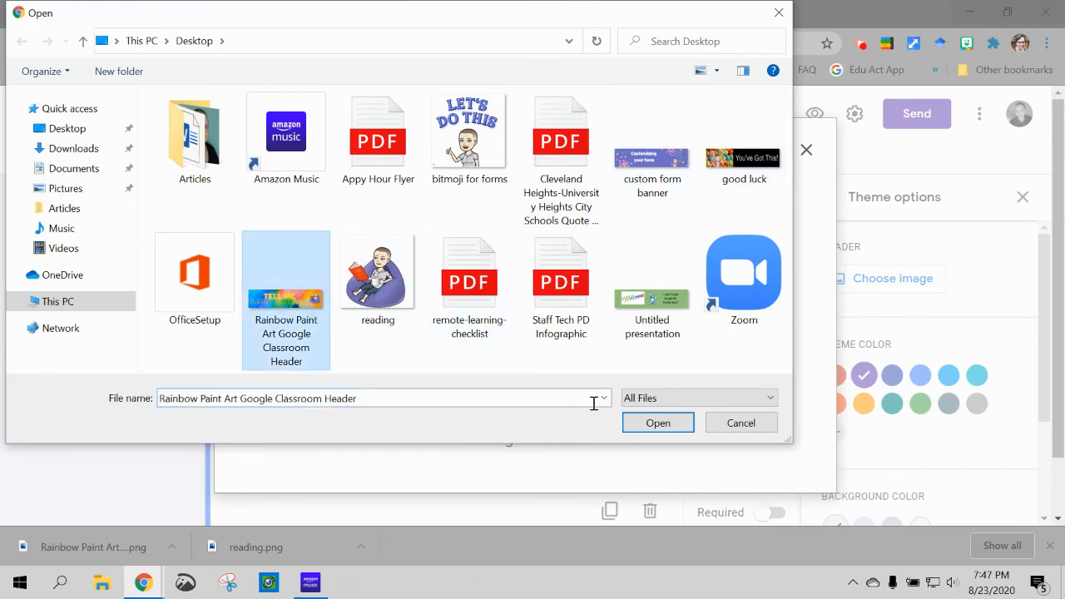
pyautogui.click(657, 423)
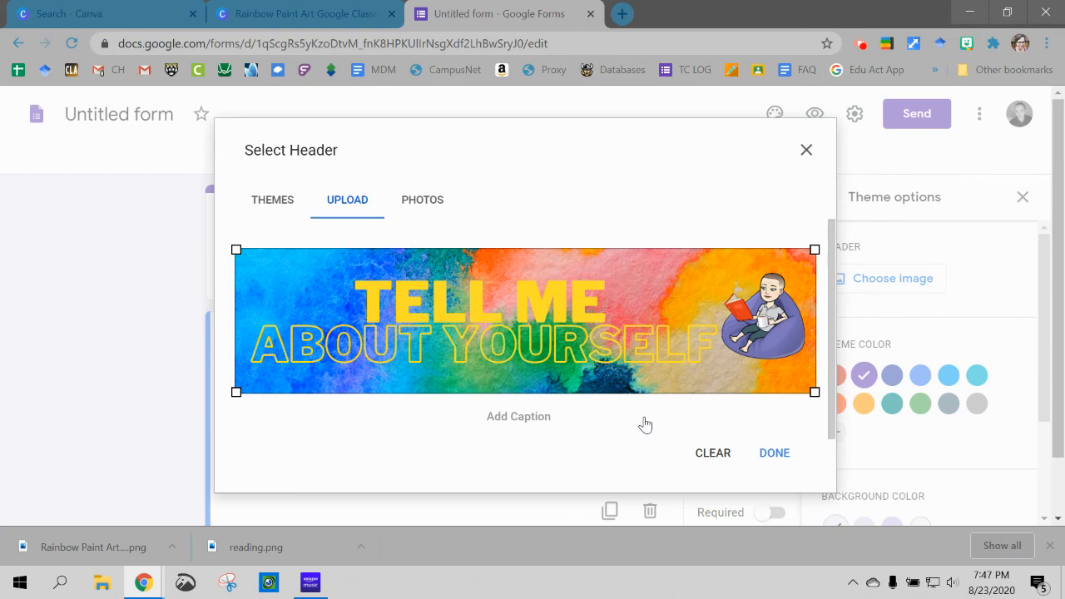
pyautogui.click(773, 453)
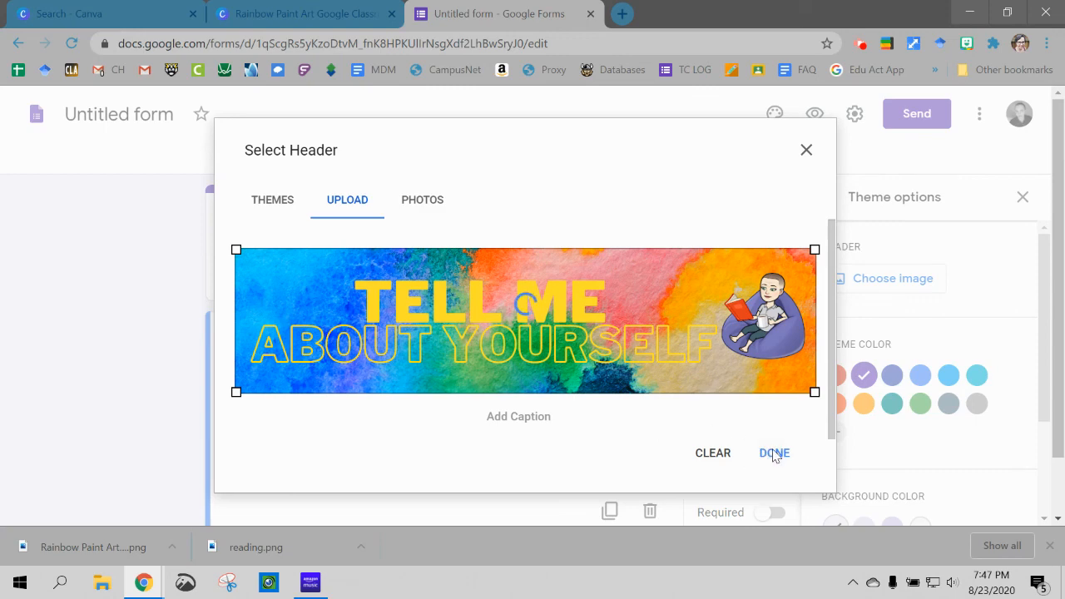
pyautogui.click(774, 452)
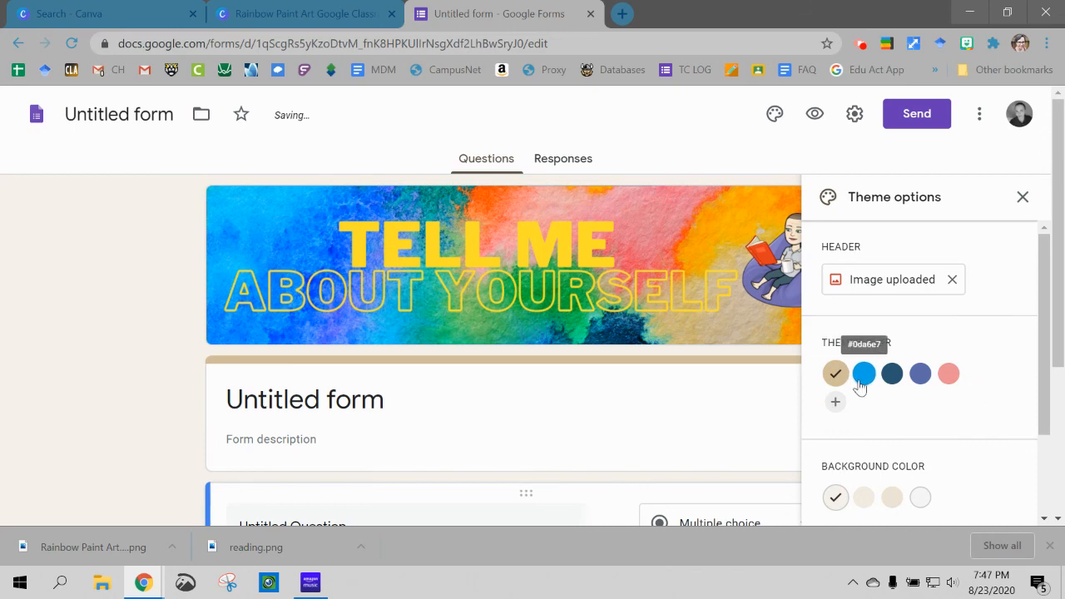
# Pick the bright blue theme color swatch and close the Theme options panel
pyautogui.click(864, 373)
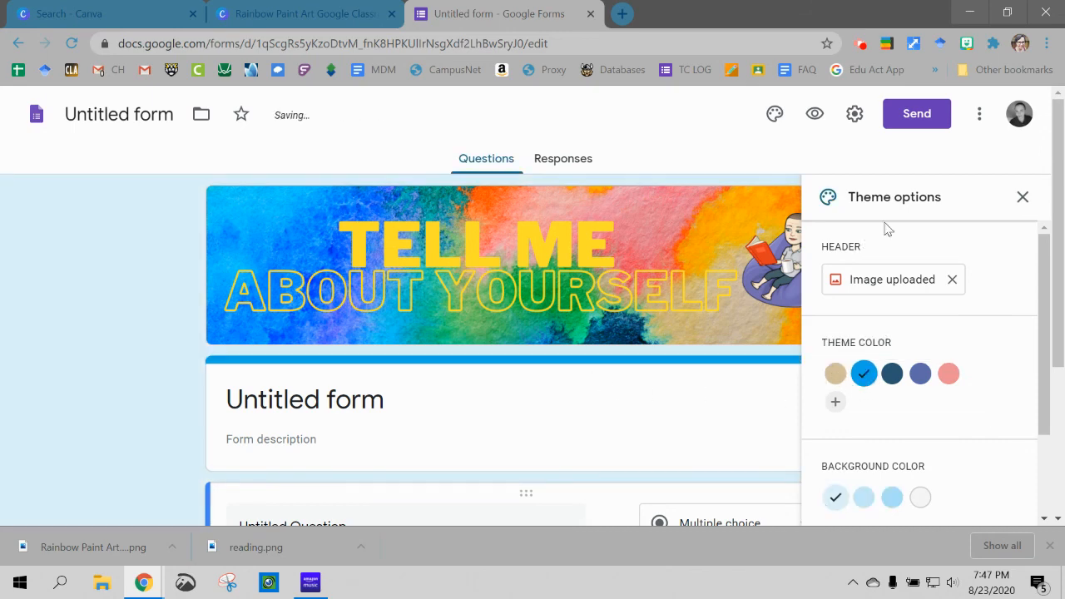
pyautogui.click(1023, 197)
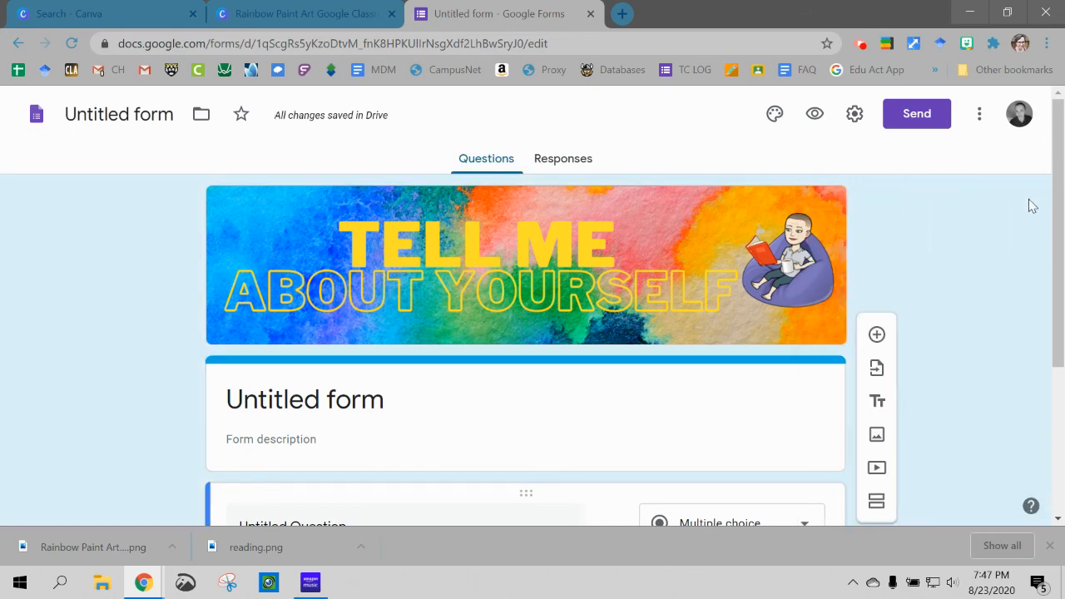
pyautogui.moveTo(1045, 251)
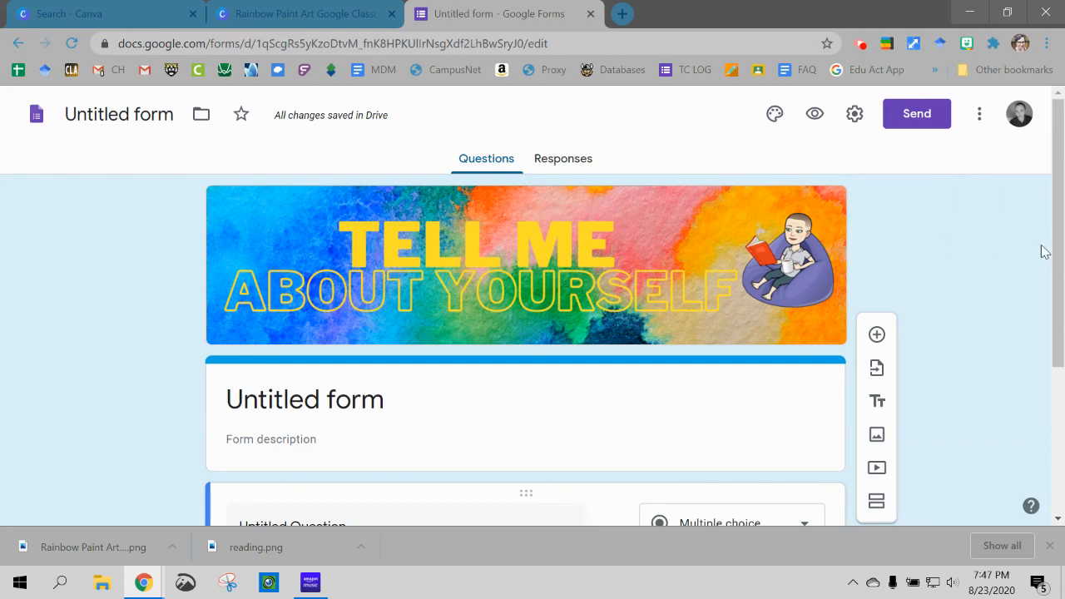